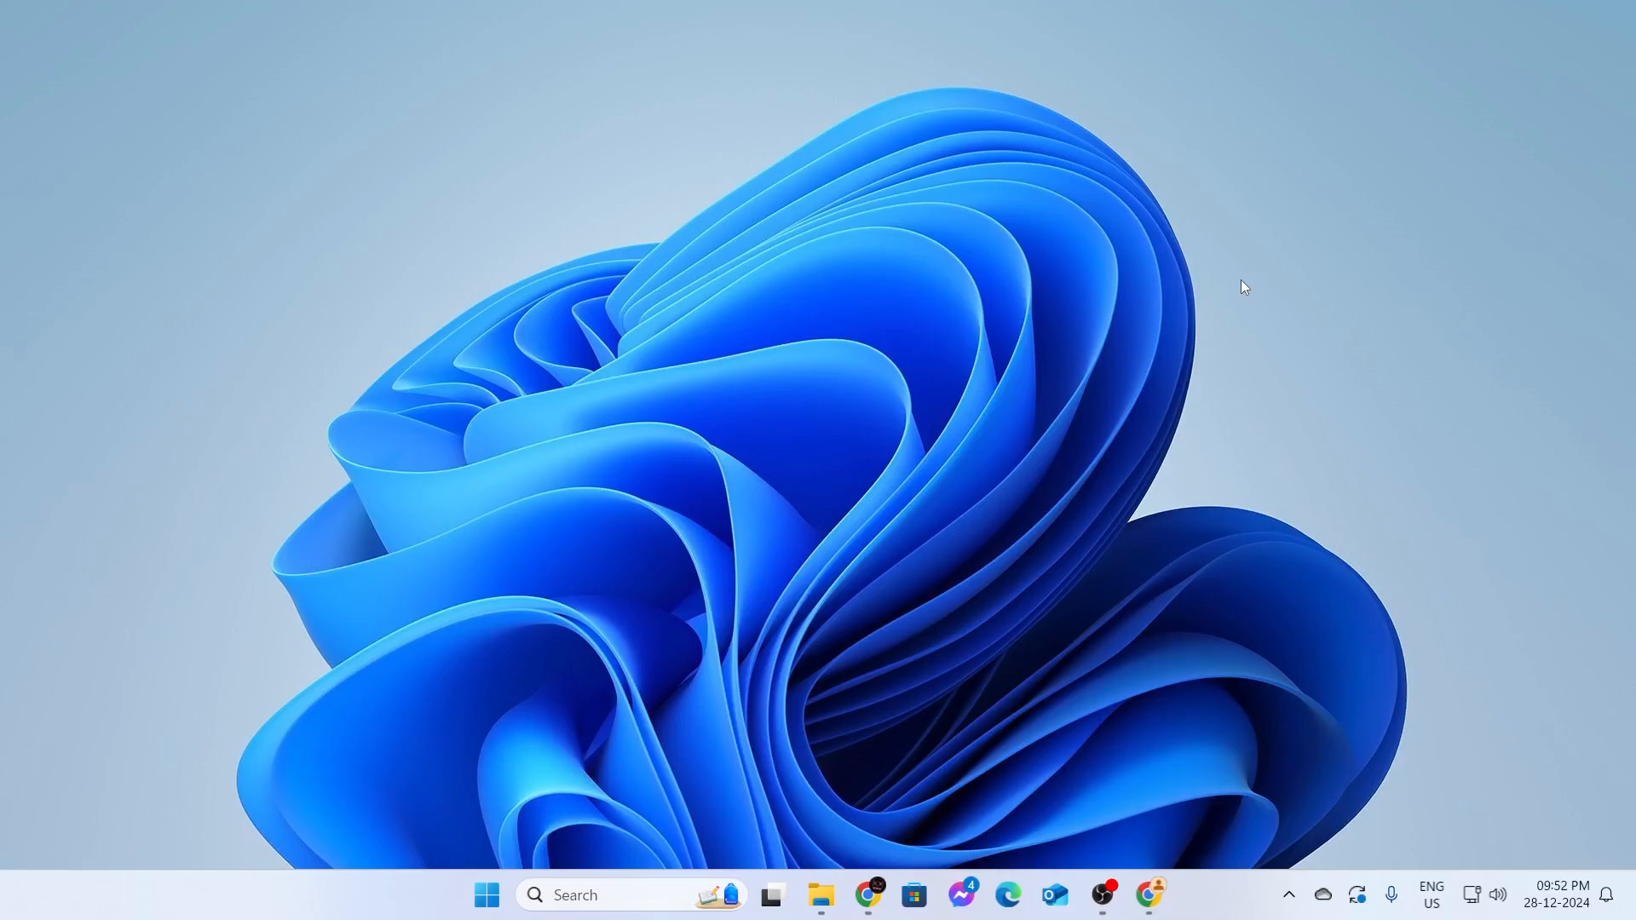
pyautogui.moveTo(488, 895)
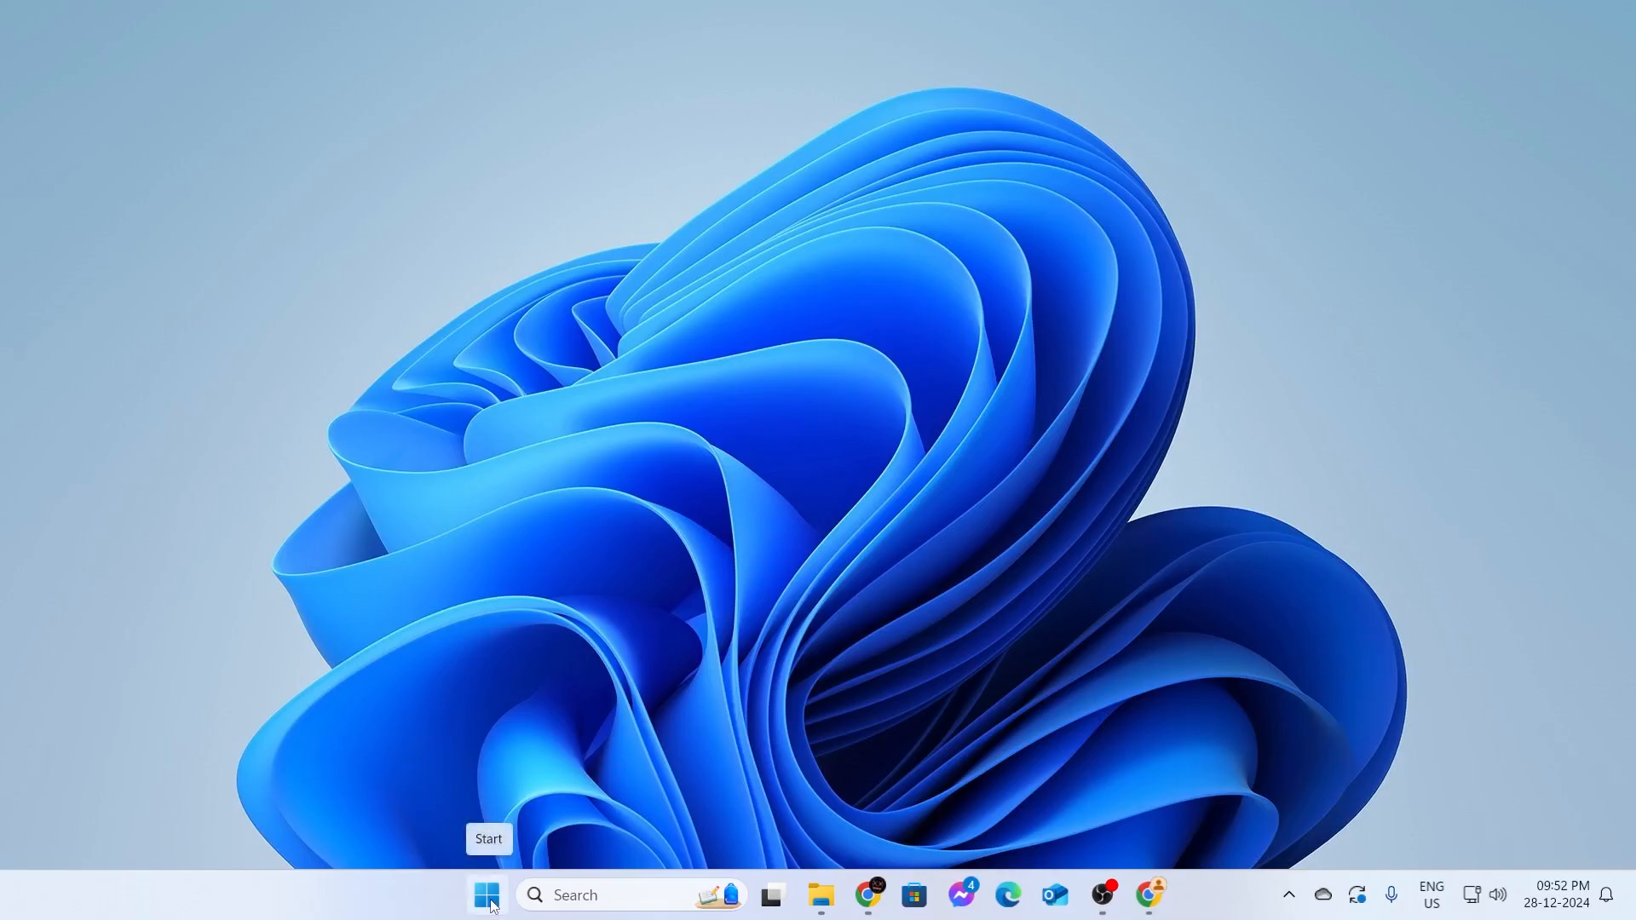
# - Bring up the Start button's quick link menu to reach Settings
pyautogui.rightClick(488, 895)
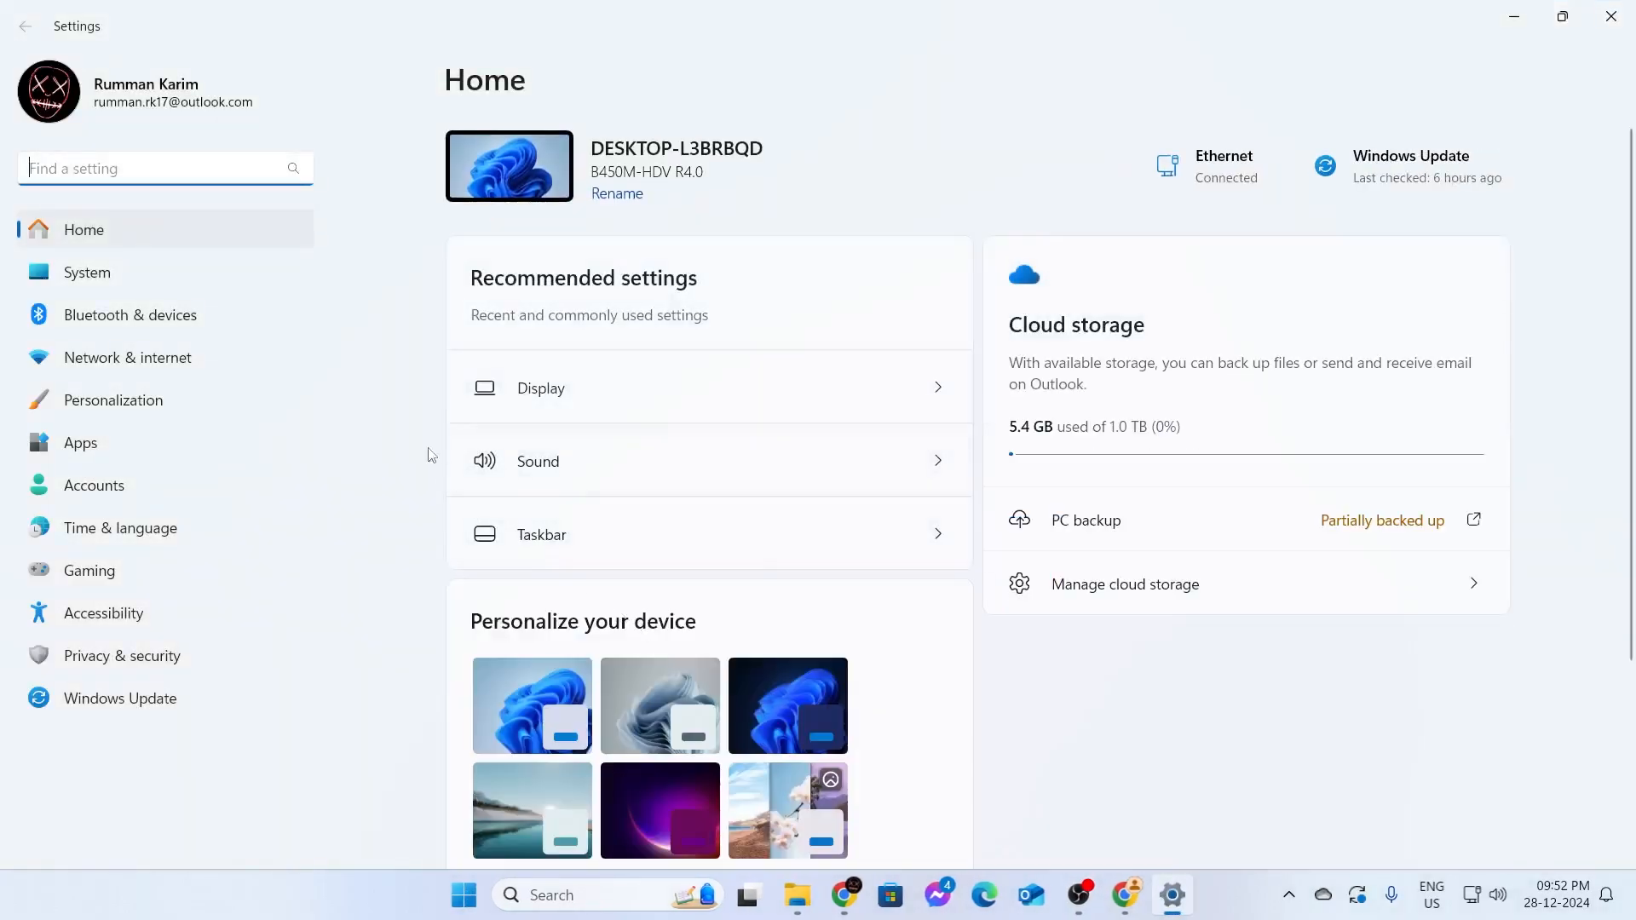
# - Go to System > Display and bring its Related settings into view
pyautogui.click(87, 272)
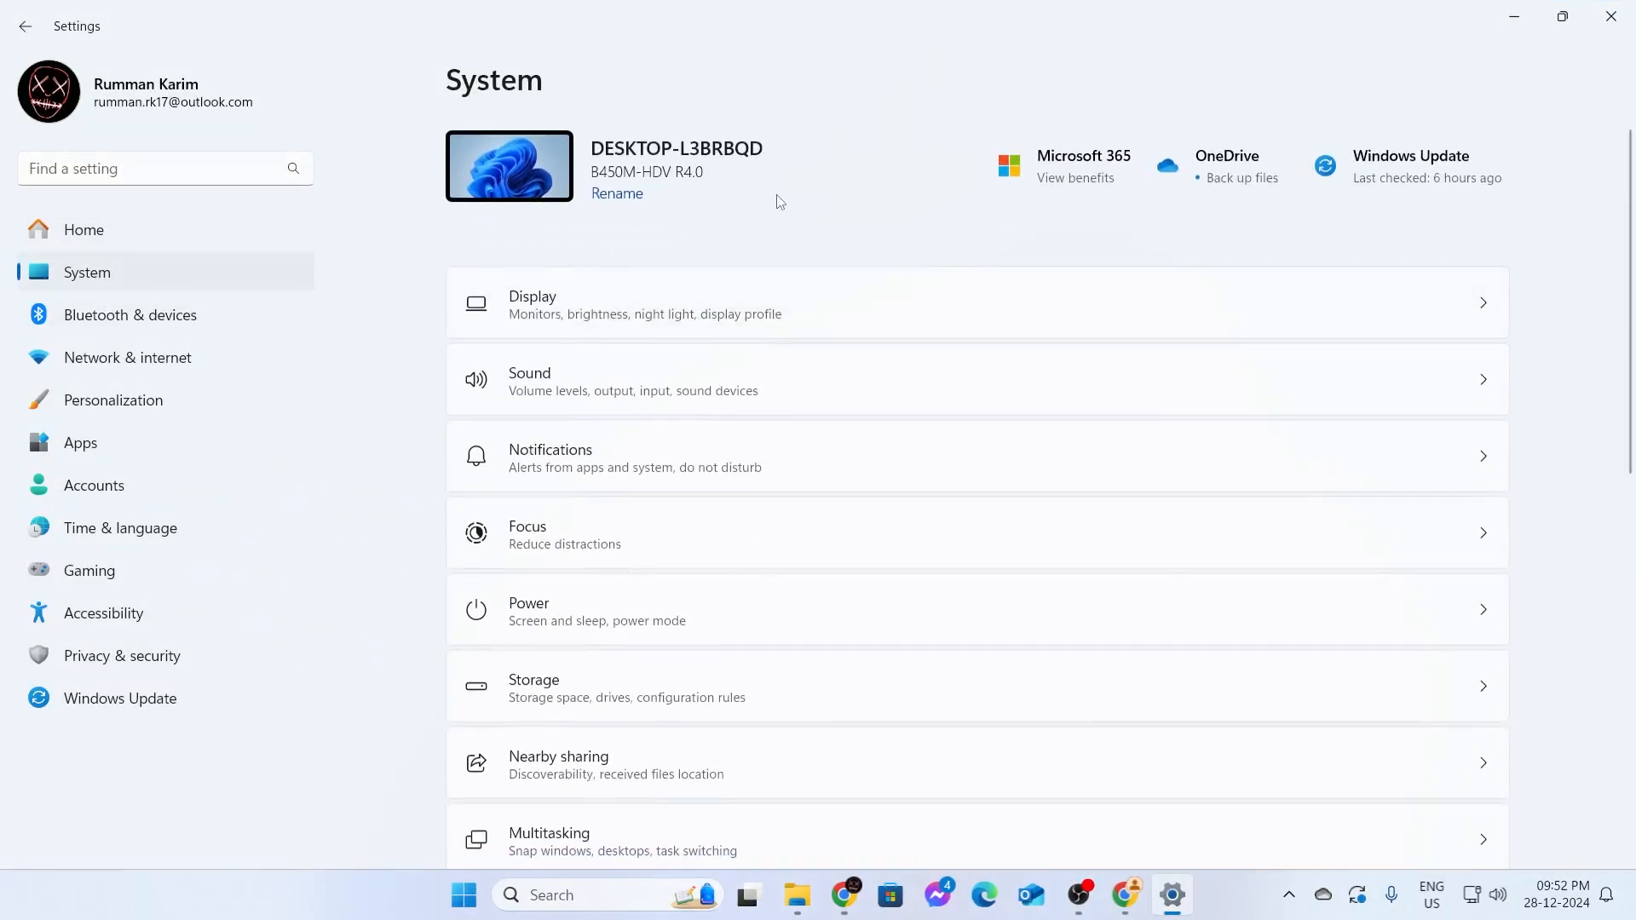
pyautogui.moveTo(835, 256)
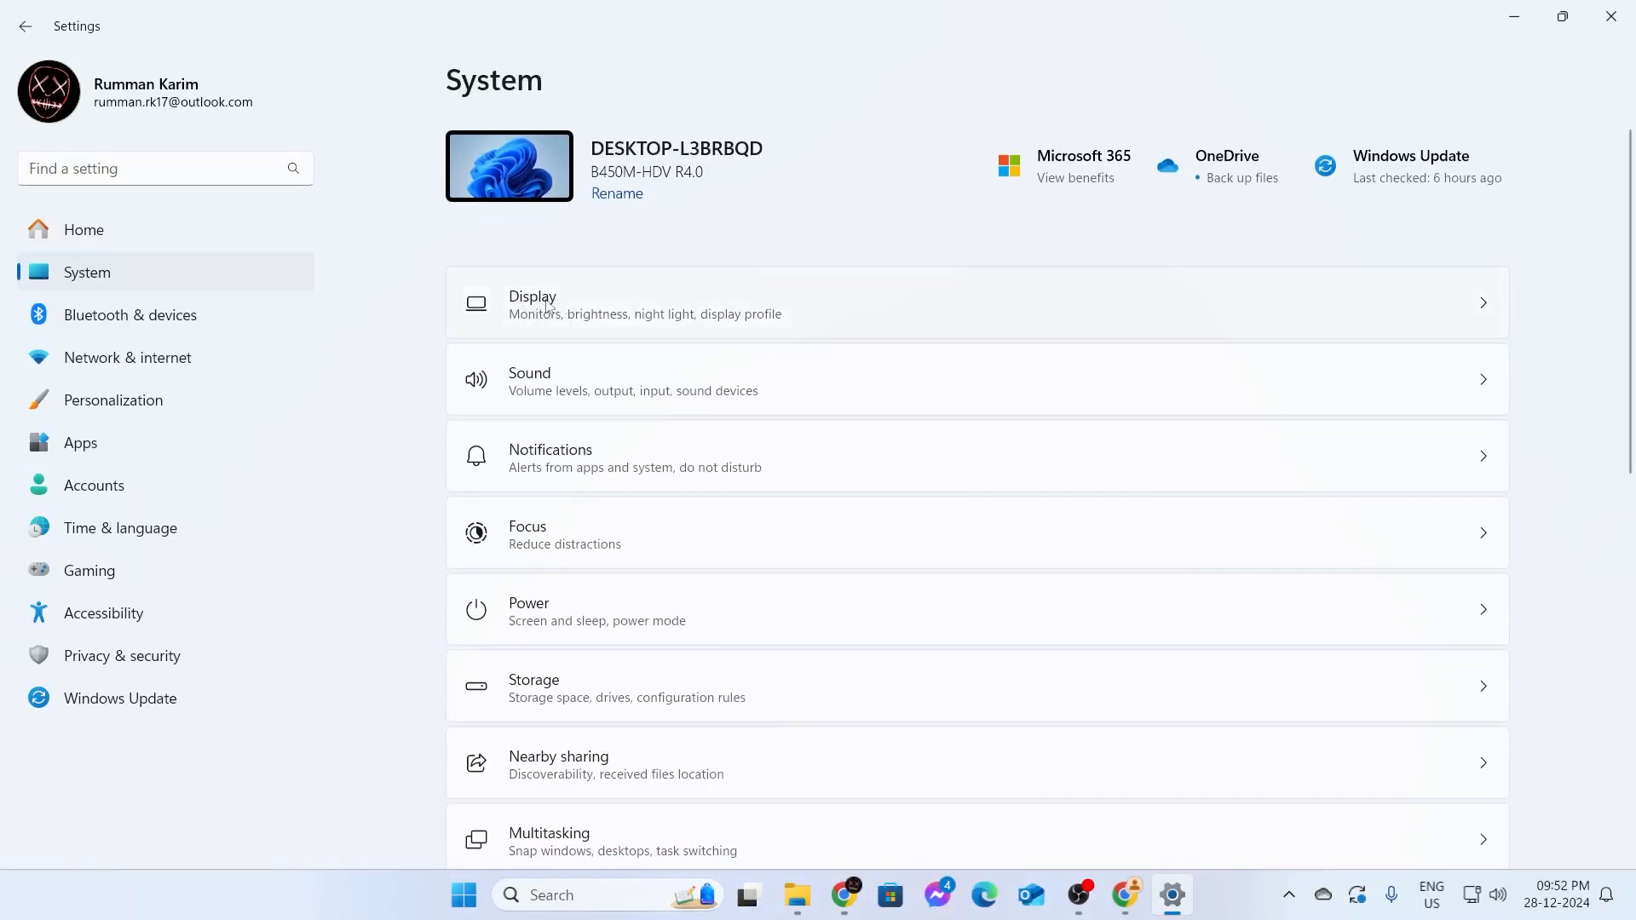
pyautogui.moveTo(1489, 315)
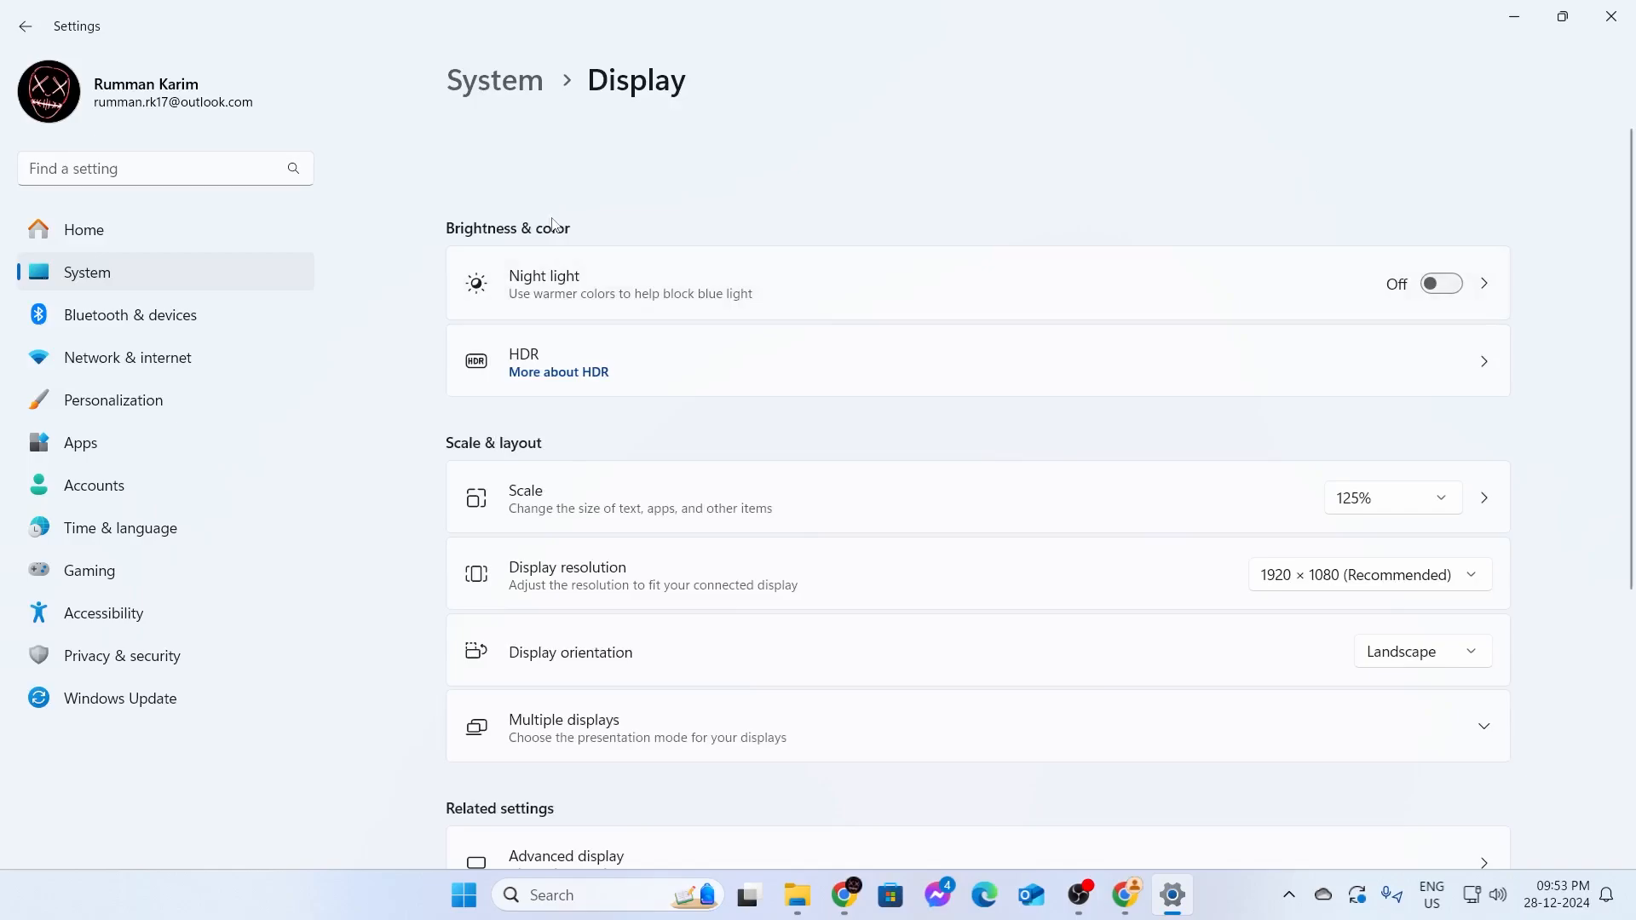
pyautogui.moveTo(591, 347)
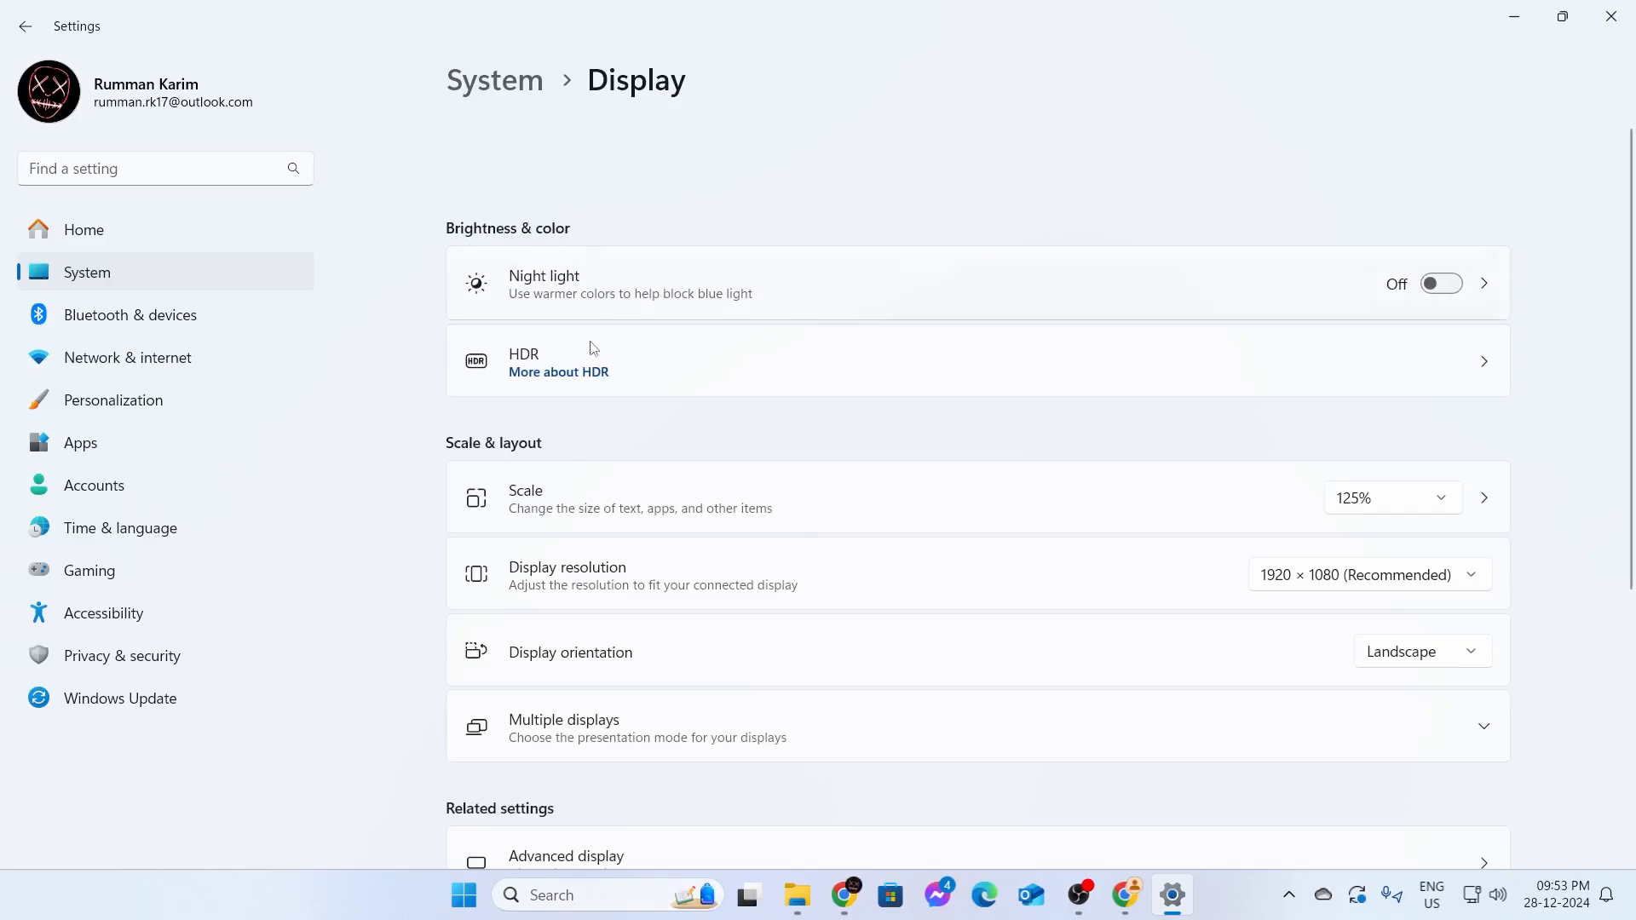
pyautogui.scroll(-3)
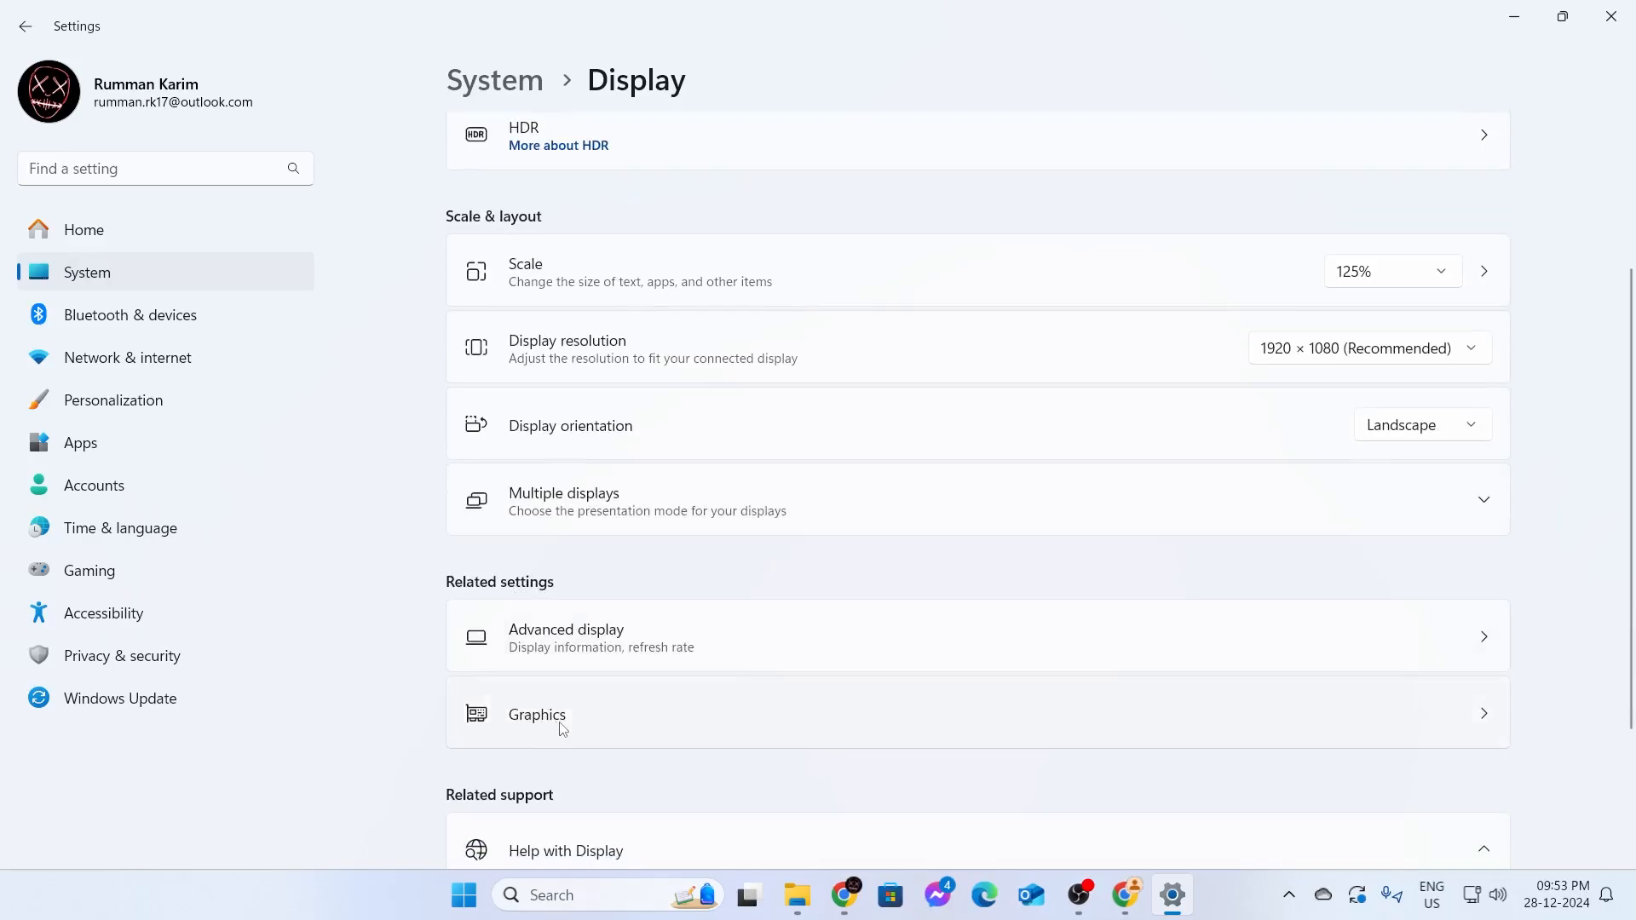
pyautogui.moveTo(1489, 726)
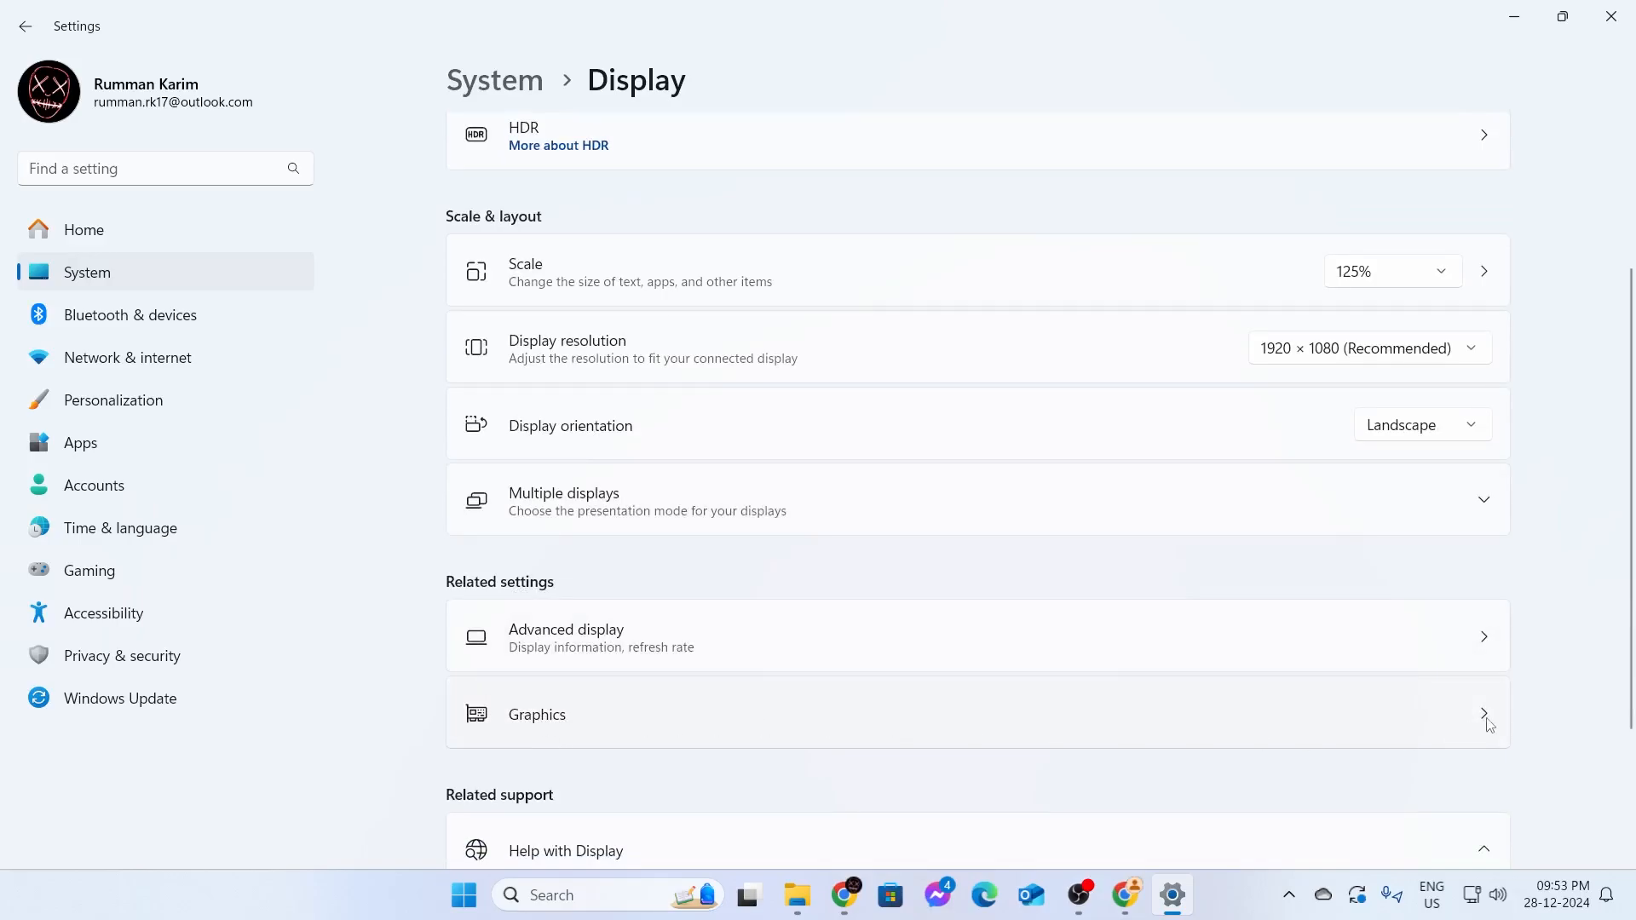
# - Go to the Graphics page and review the Custom options for apps list
pyautogui.click(939, 714)
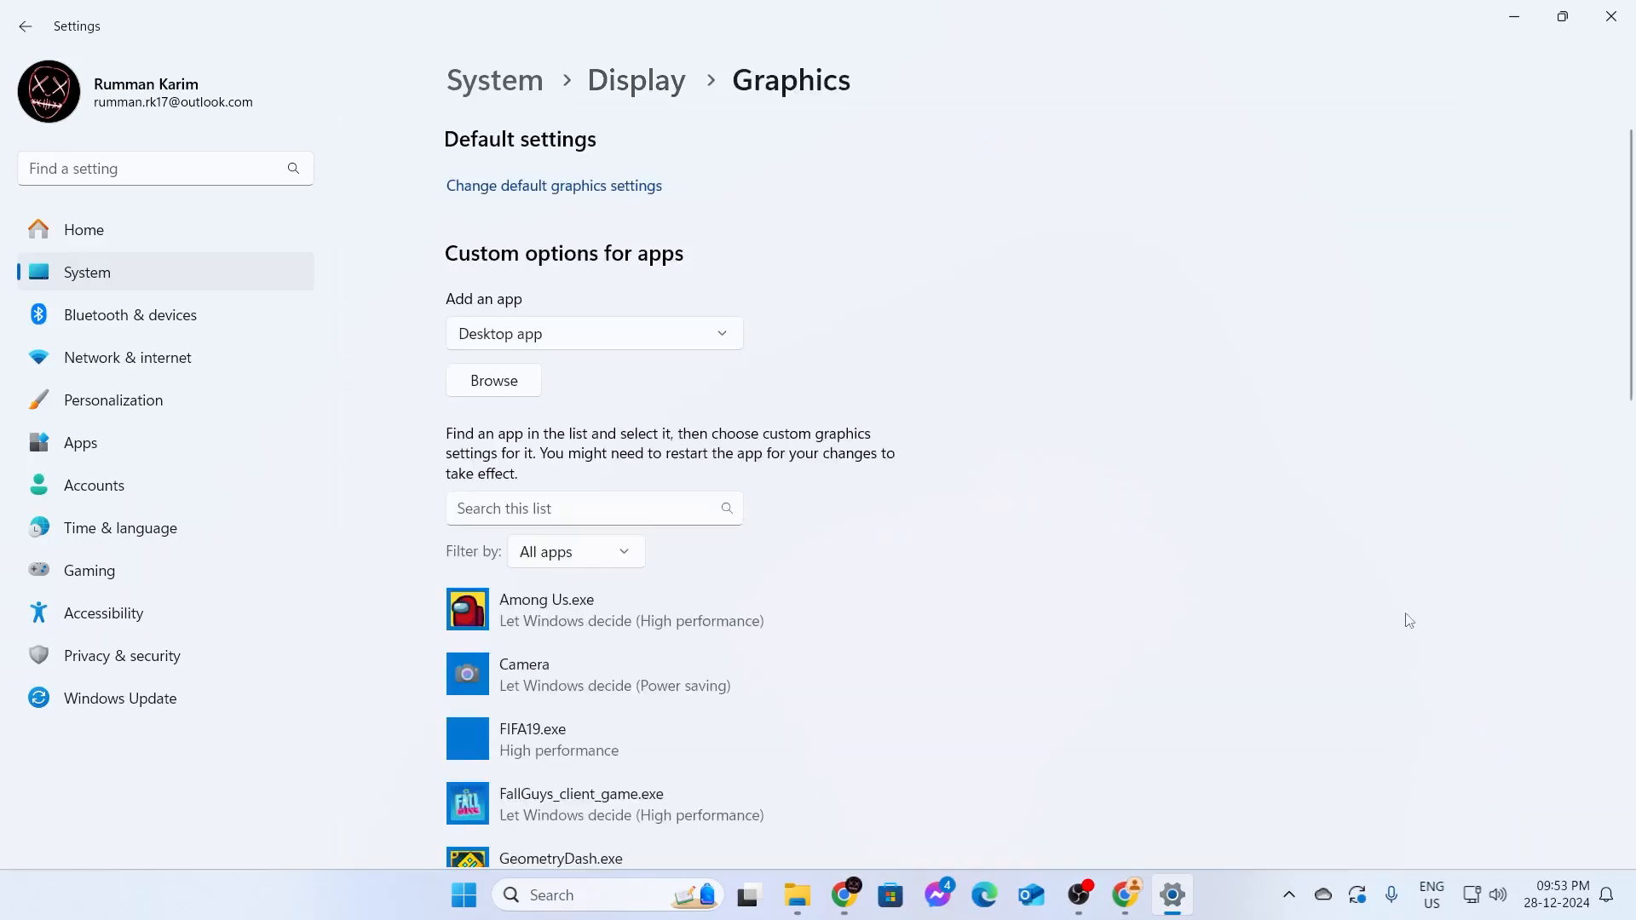
pyautogui.scroll(-3)
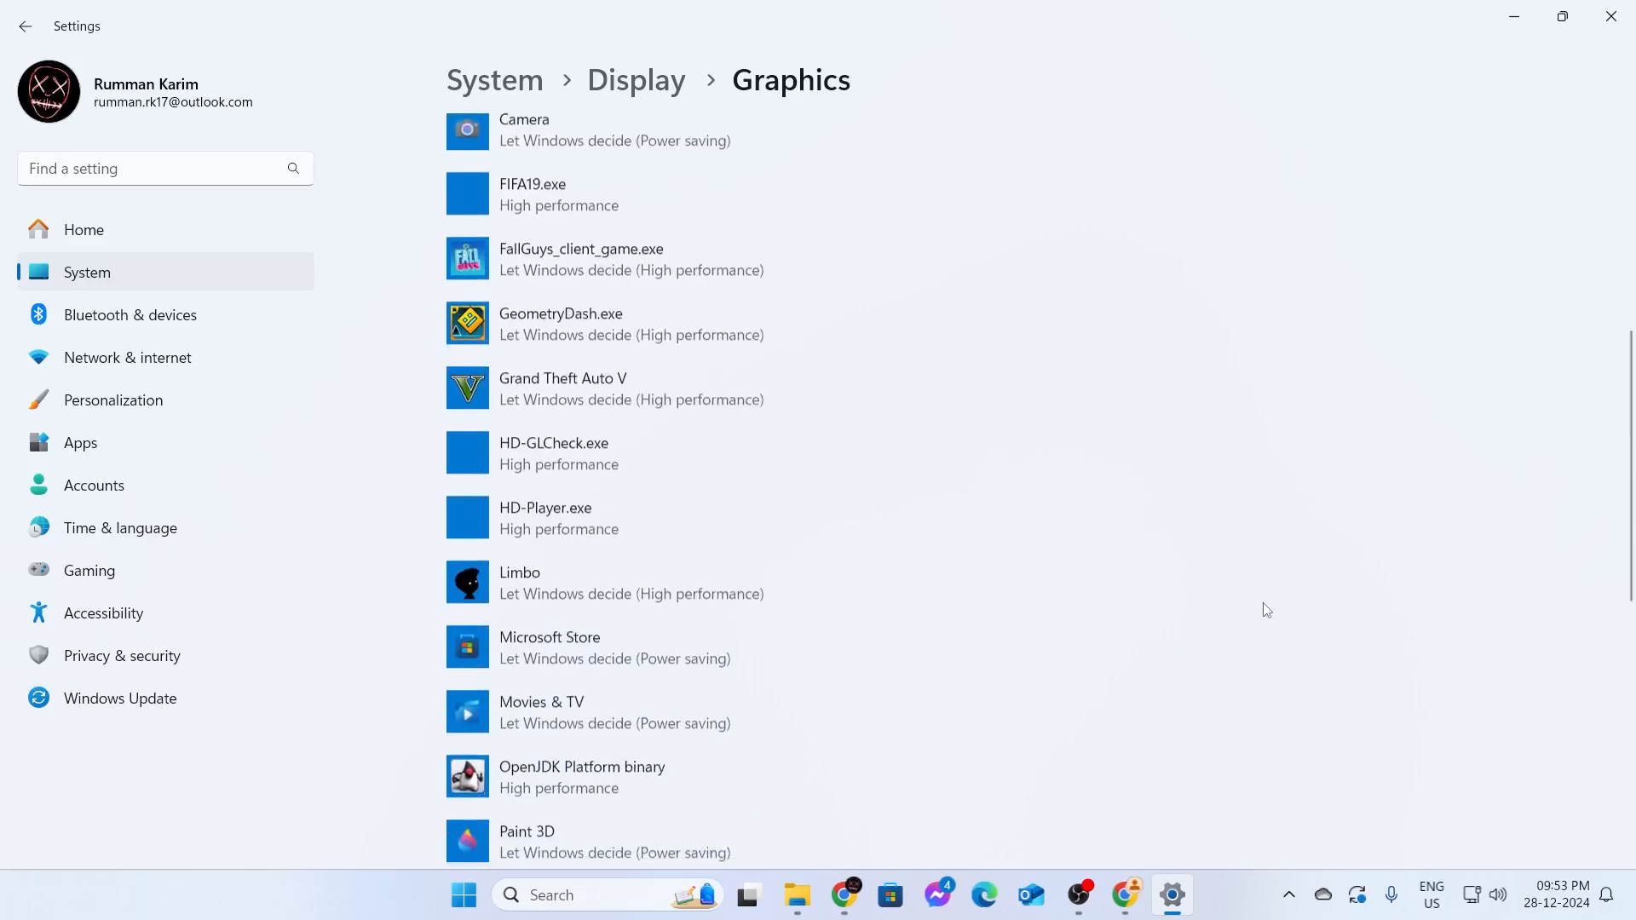
pyautogui.scroll(-3)
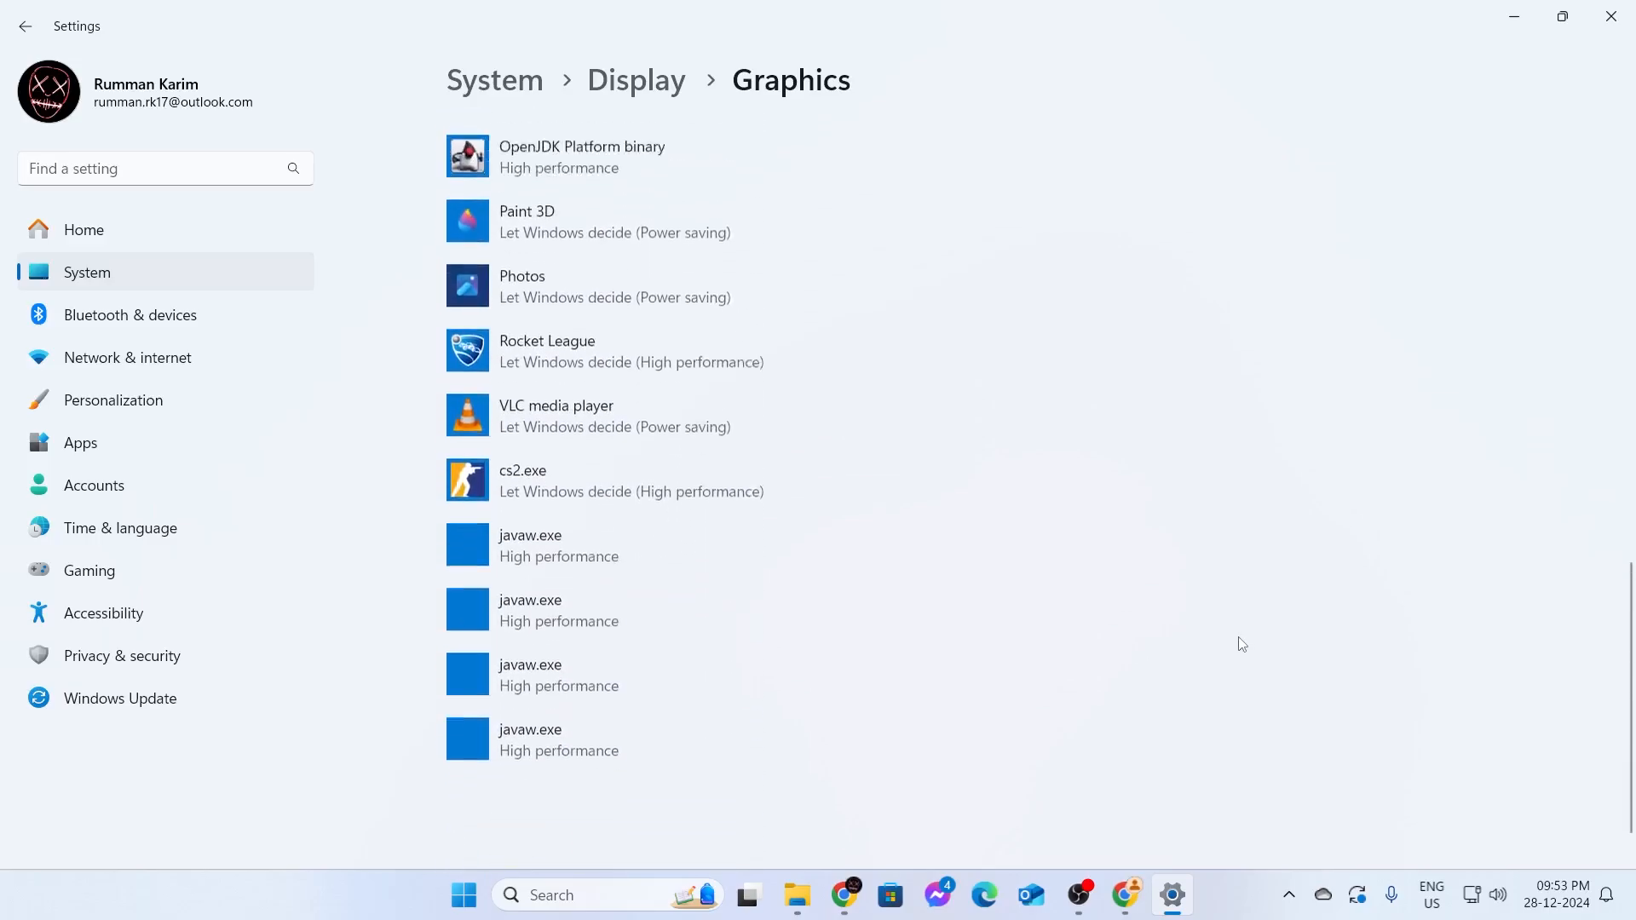
pyautogui.scroll(3)
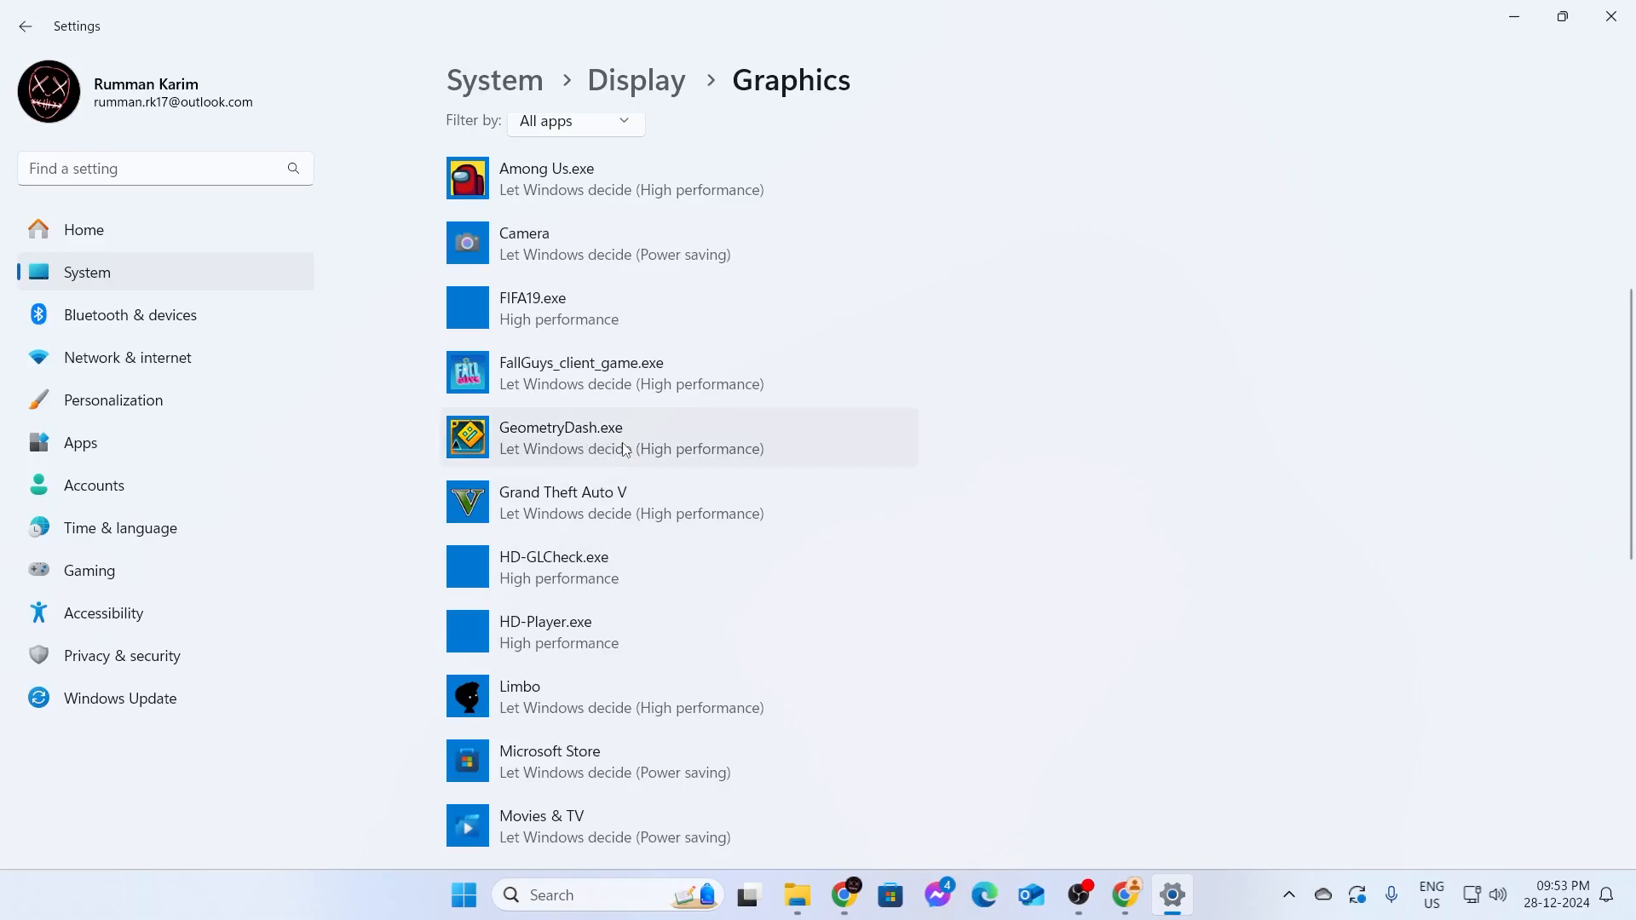
# - Expand GeometryDash.exe and bring up its graphics preference choices for High performance
pyautogui.click(625, 438)
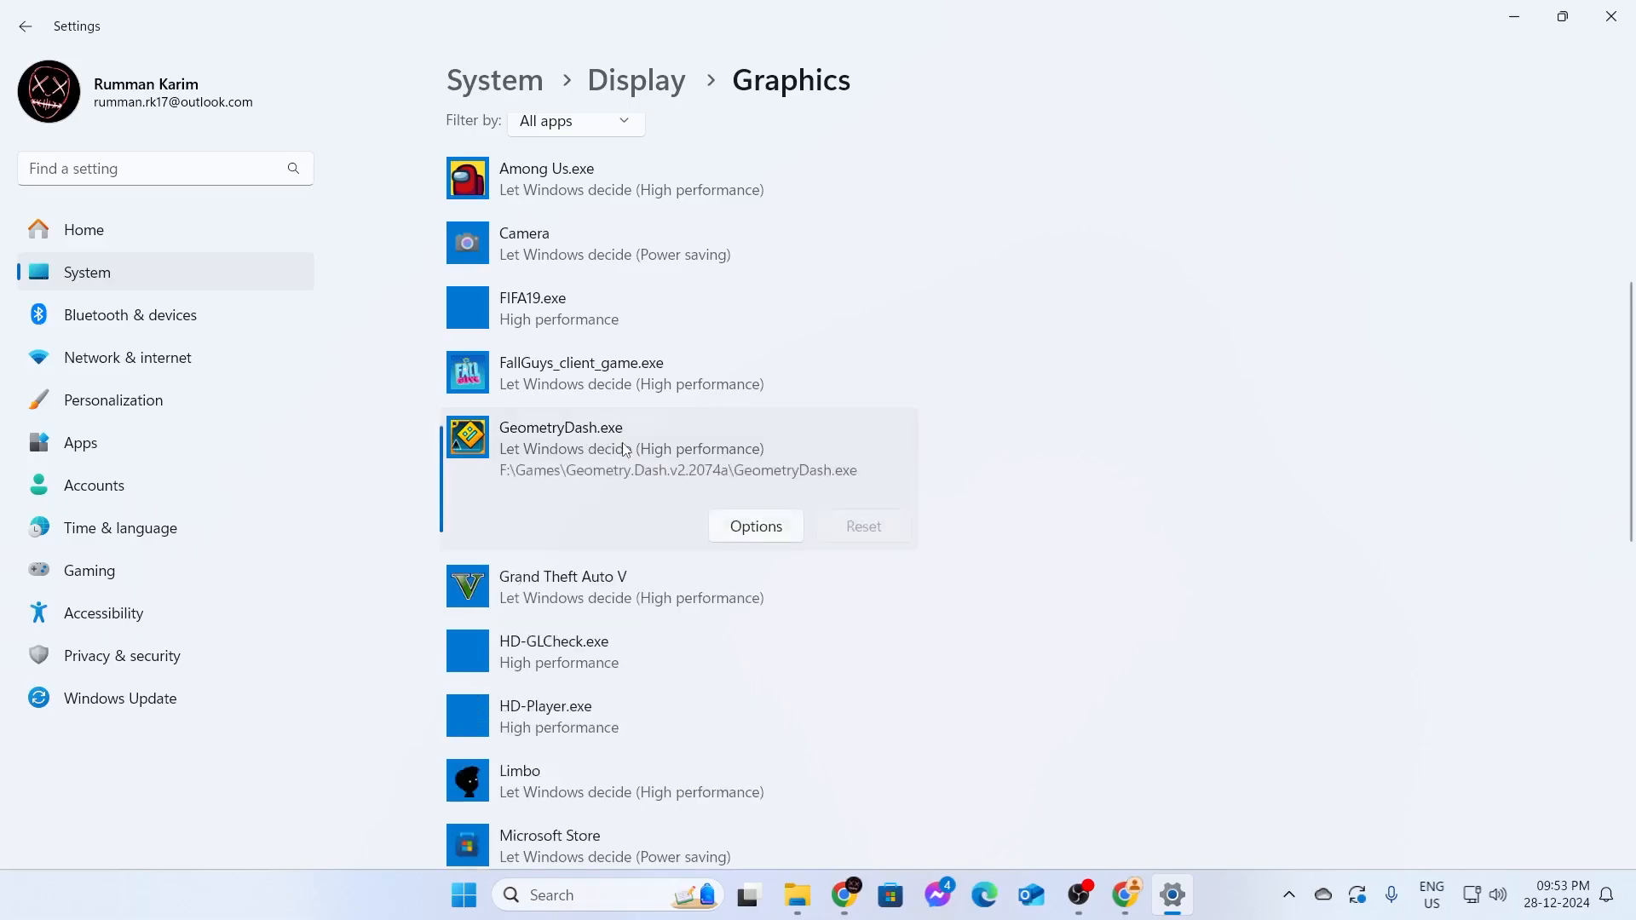
pyautogui.click(755, 527)
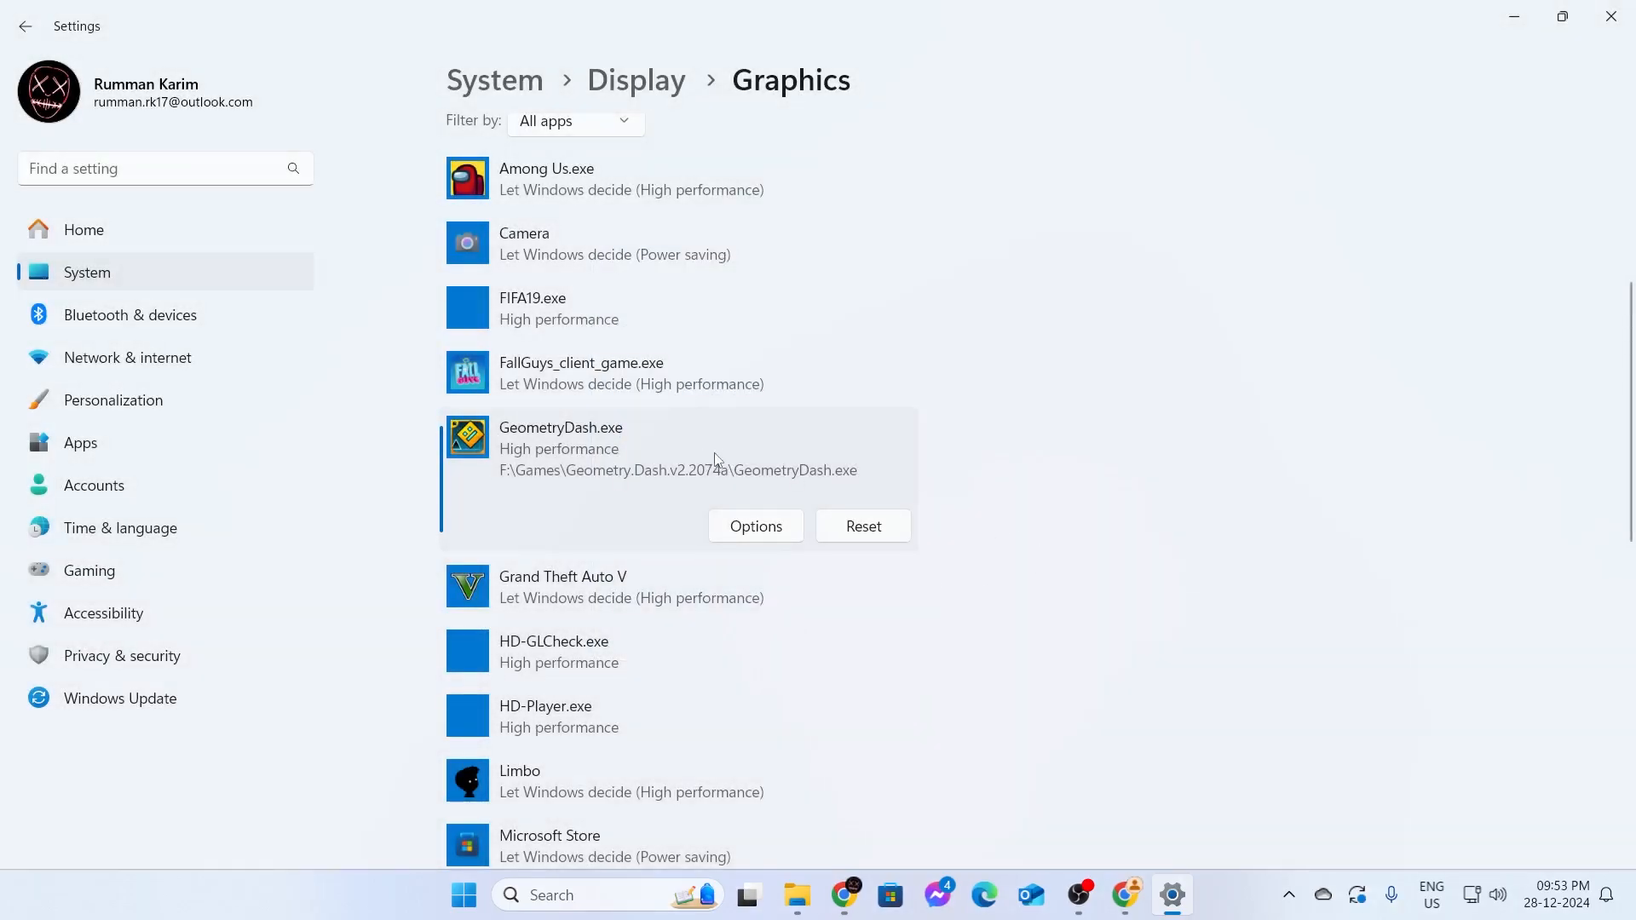
pyautogui.moveTo(686, 470)
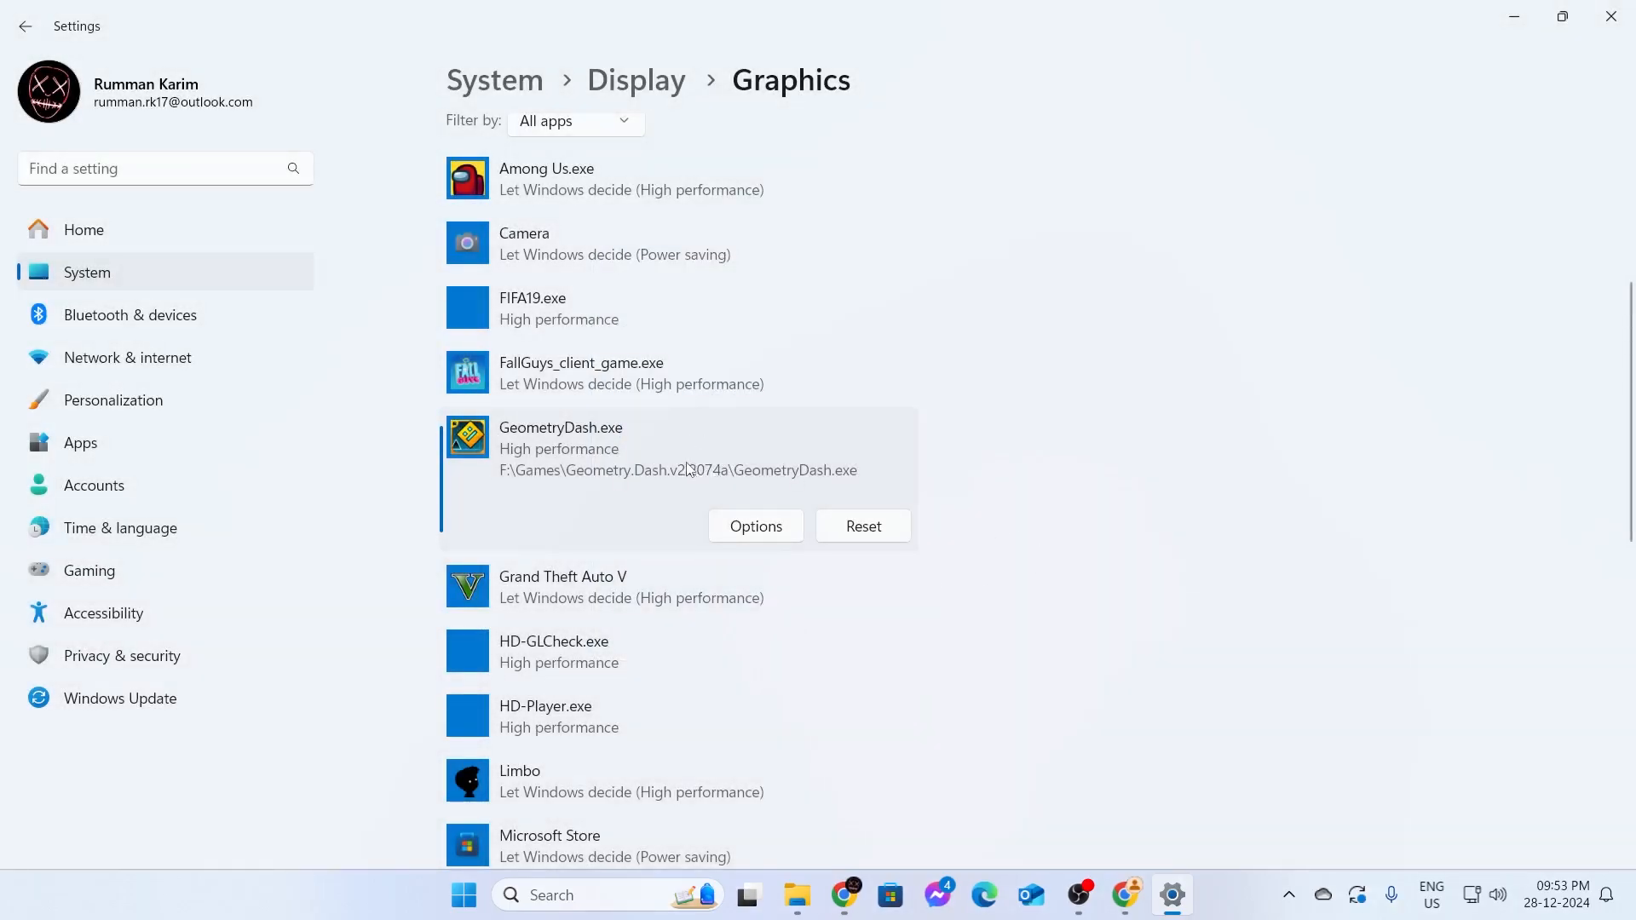
pyautogui.moveTo(572, 593)
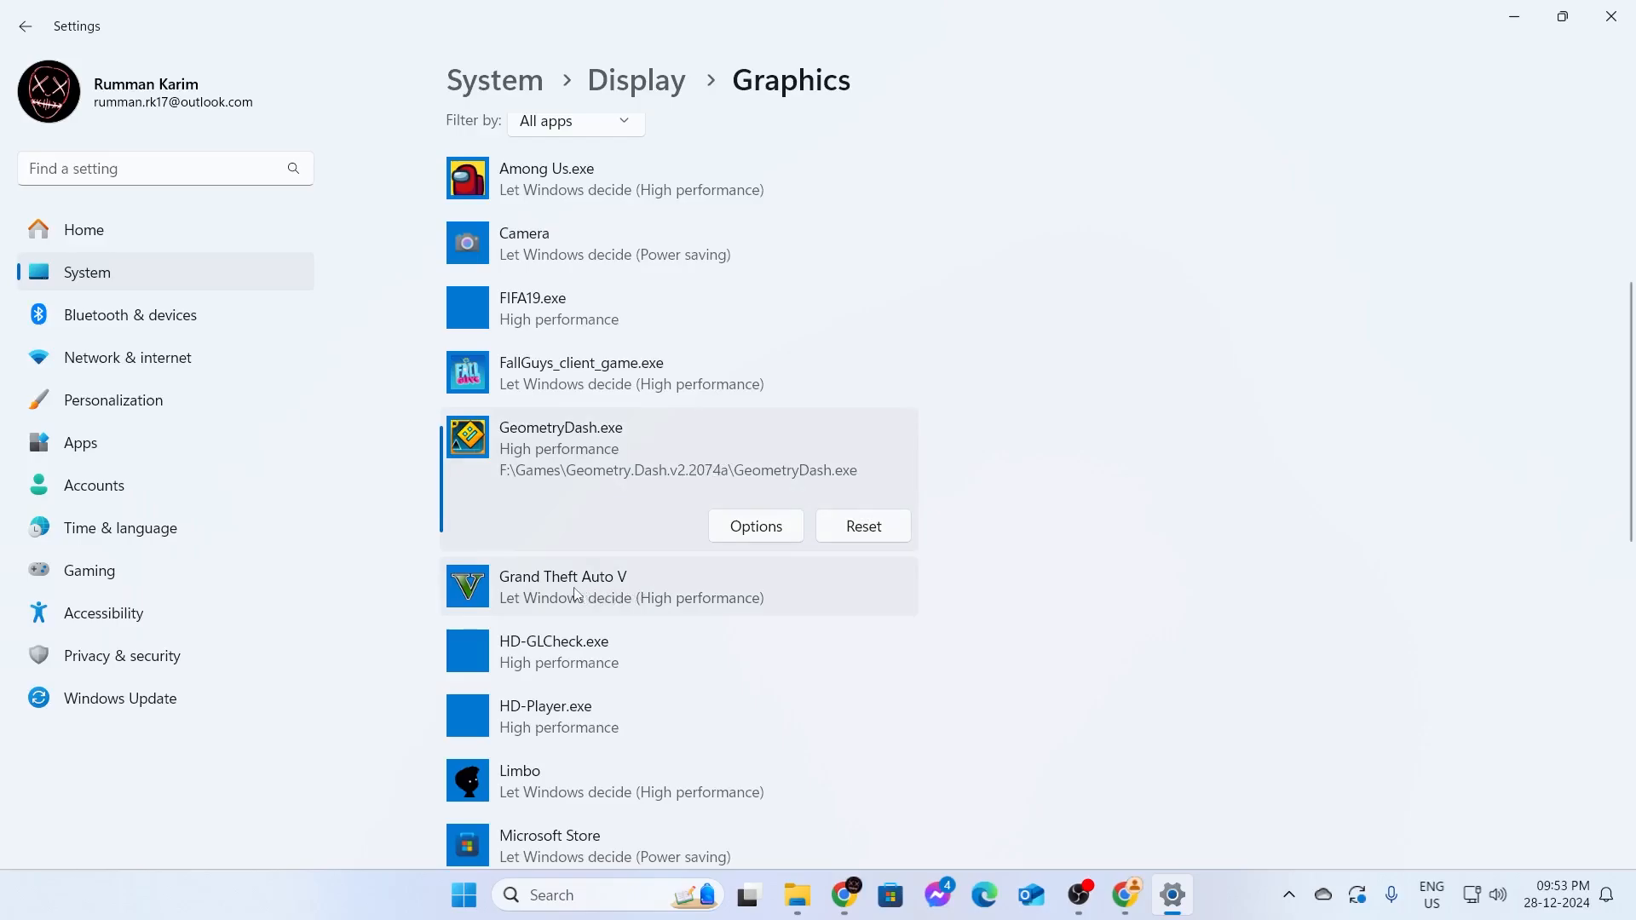
# - Set Grand Theft Auto V's GPU preference to High performance and save it
pyautogui.click(678, 586)
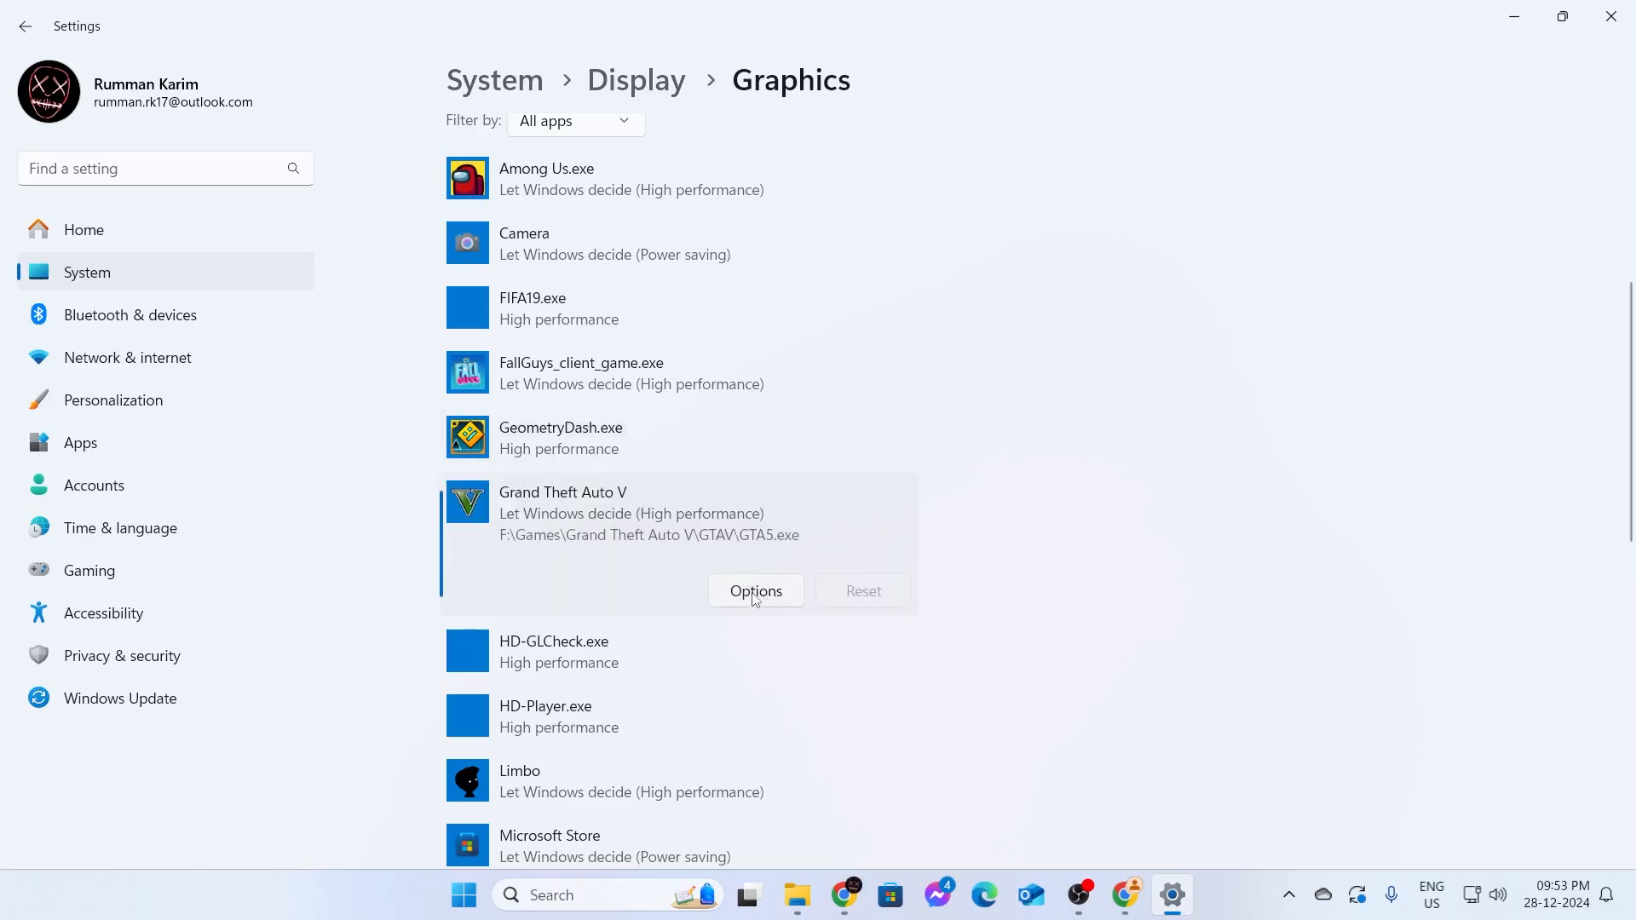
pyautogui.click(755, 591)
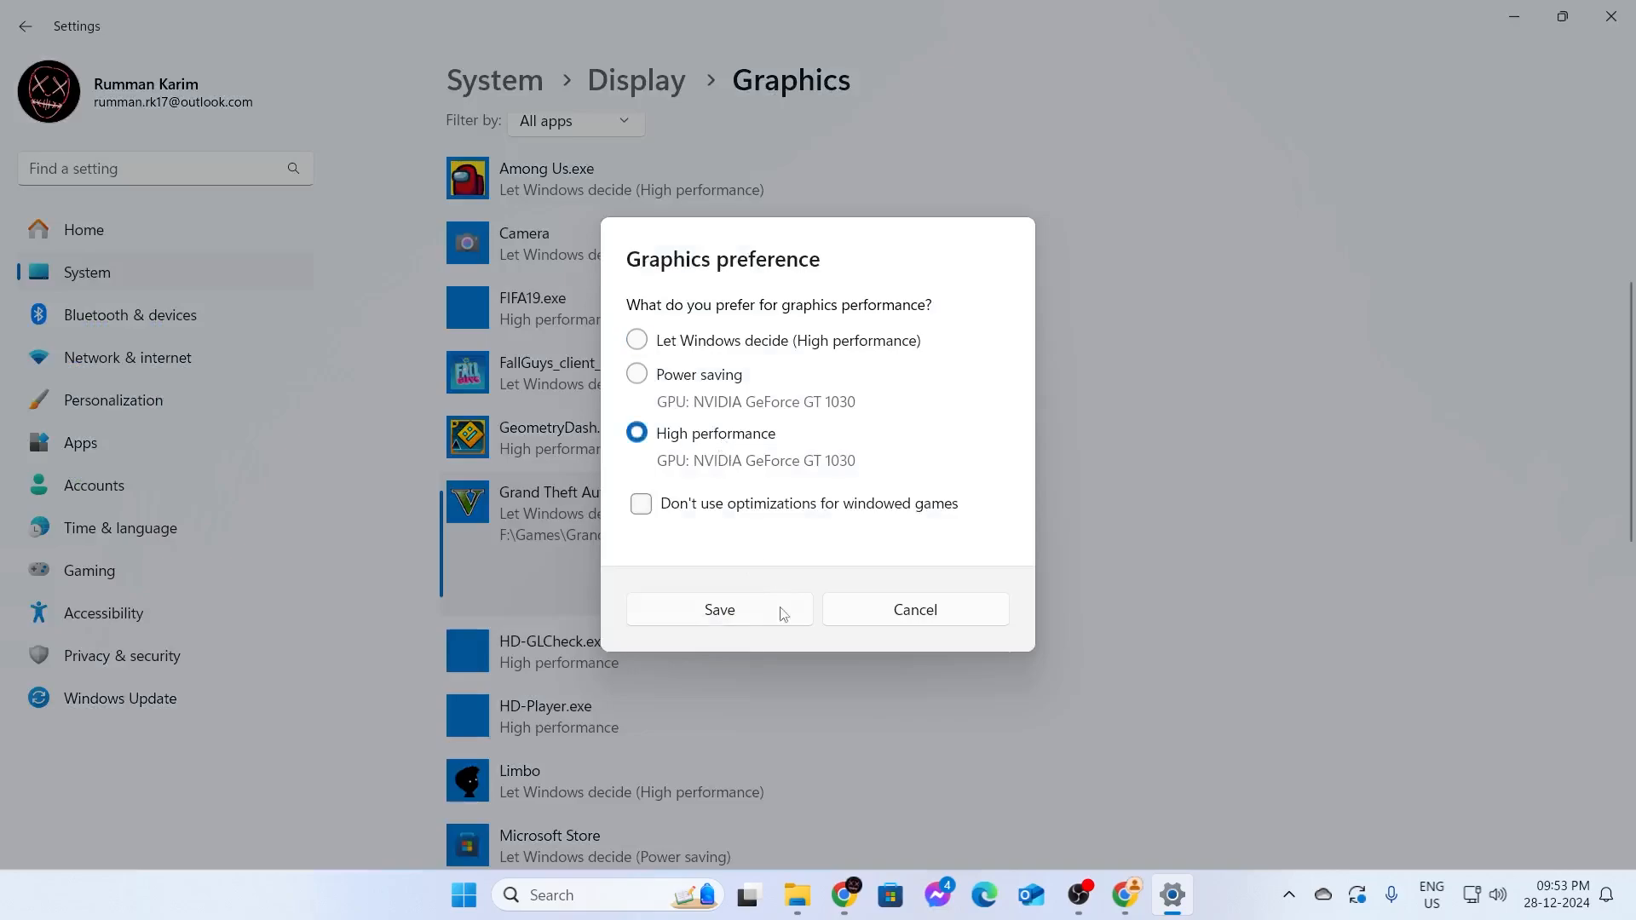
pyautogui.click(719, 610)
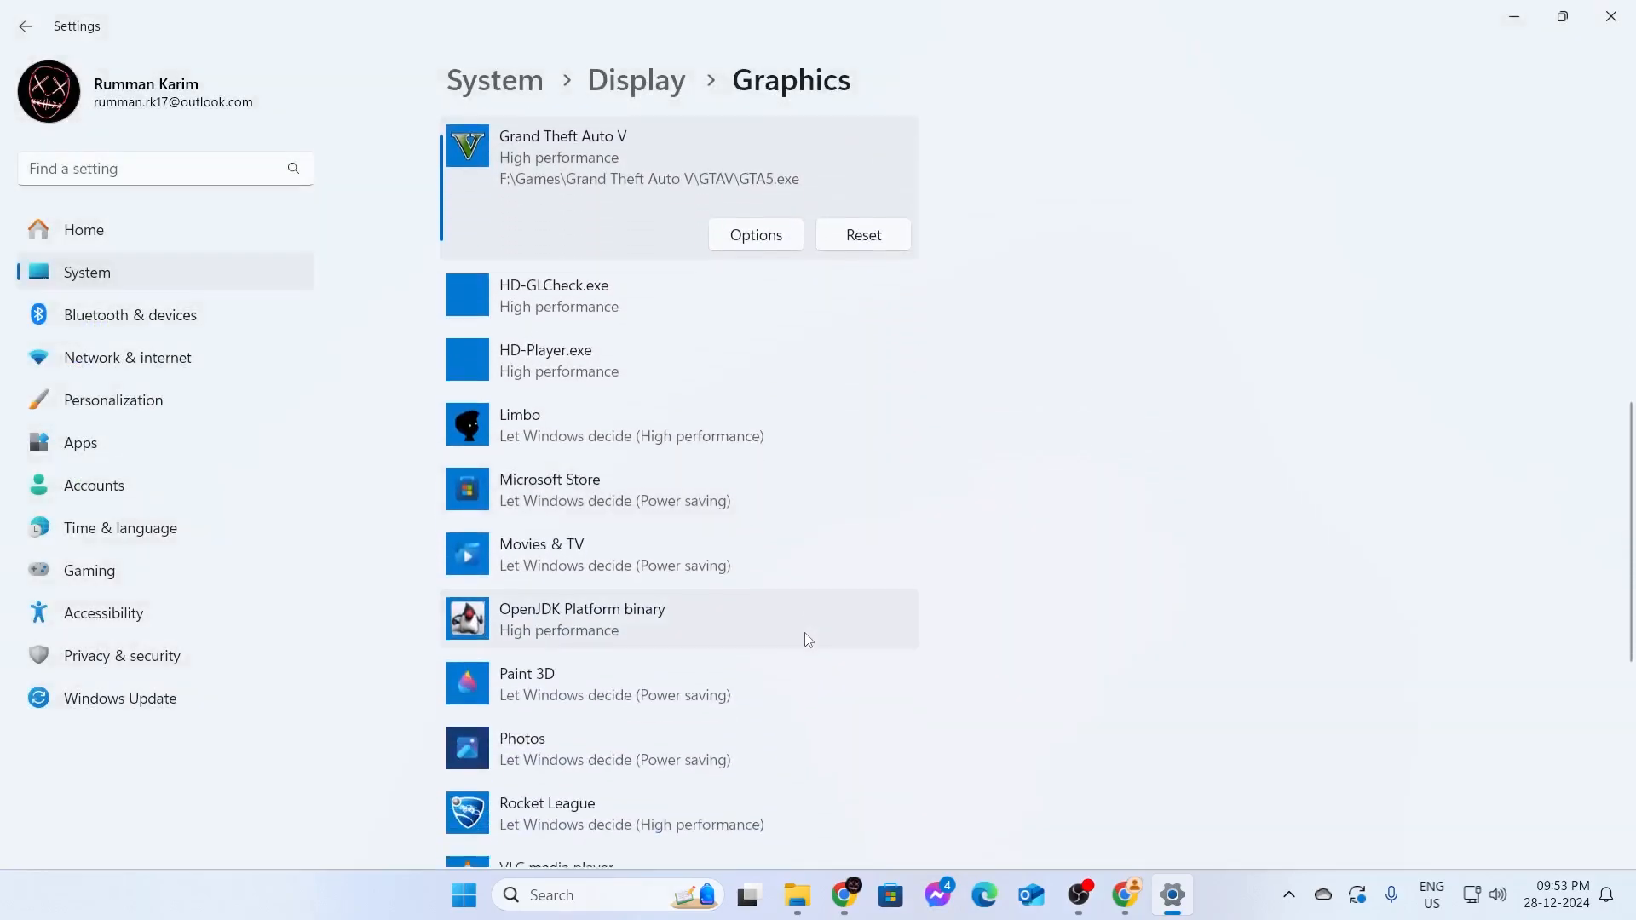
pyautogui.scroll(3)
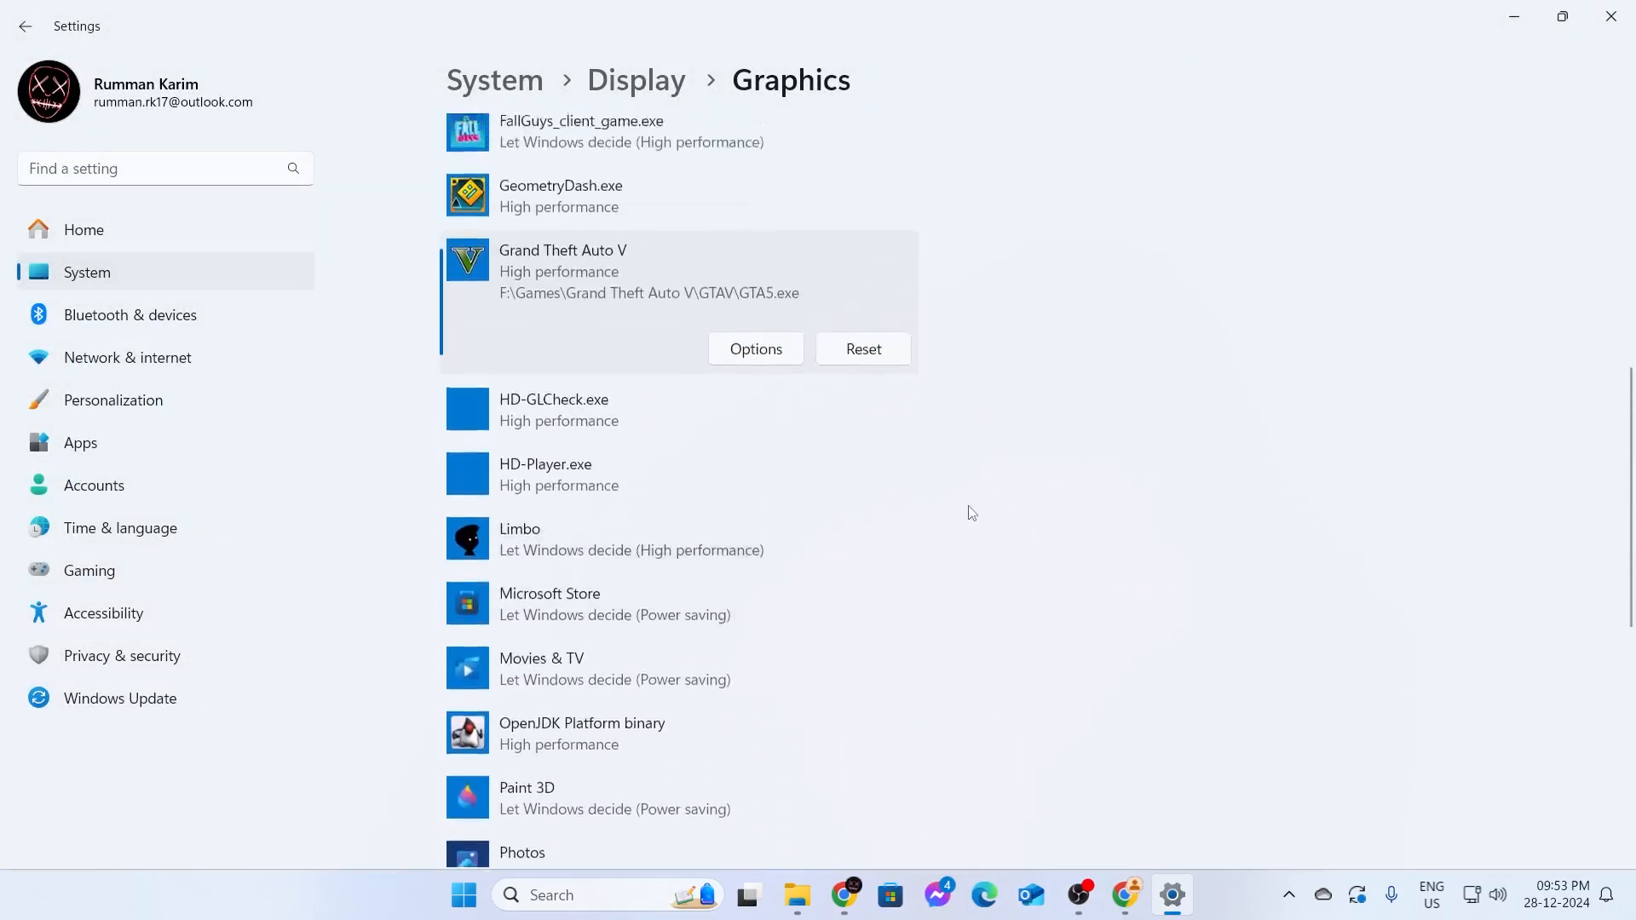
pyautogui.scroll(3)
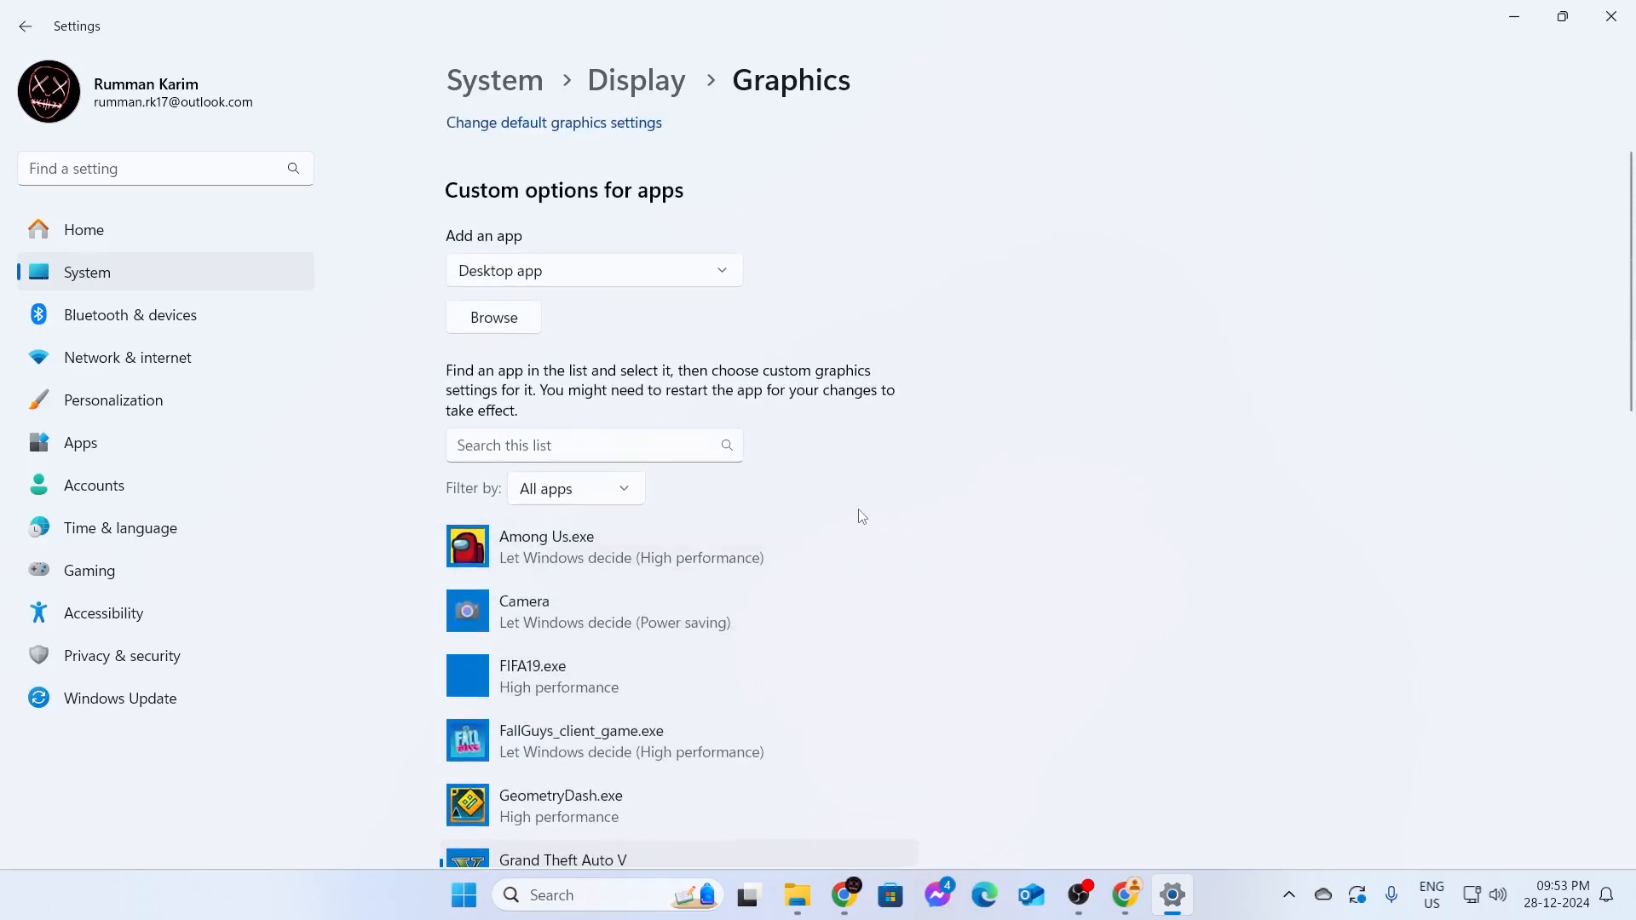
pyautogui.scroll(3)
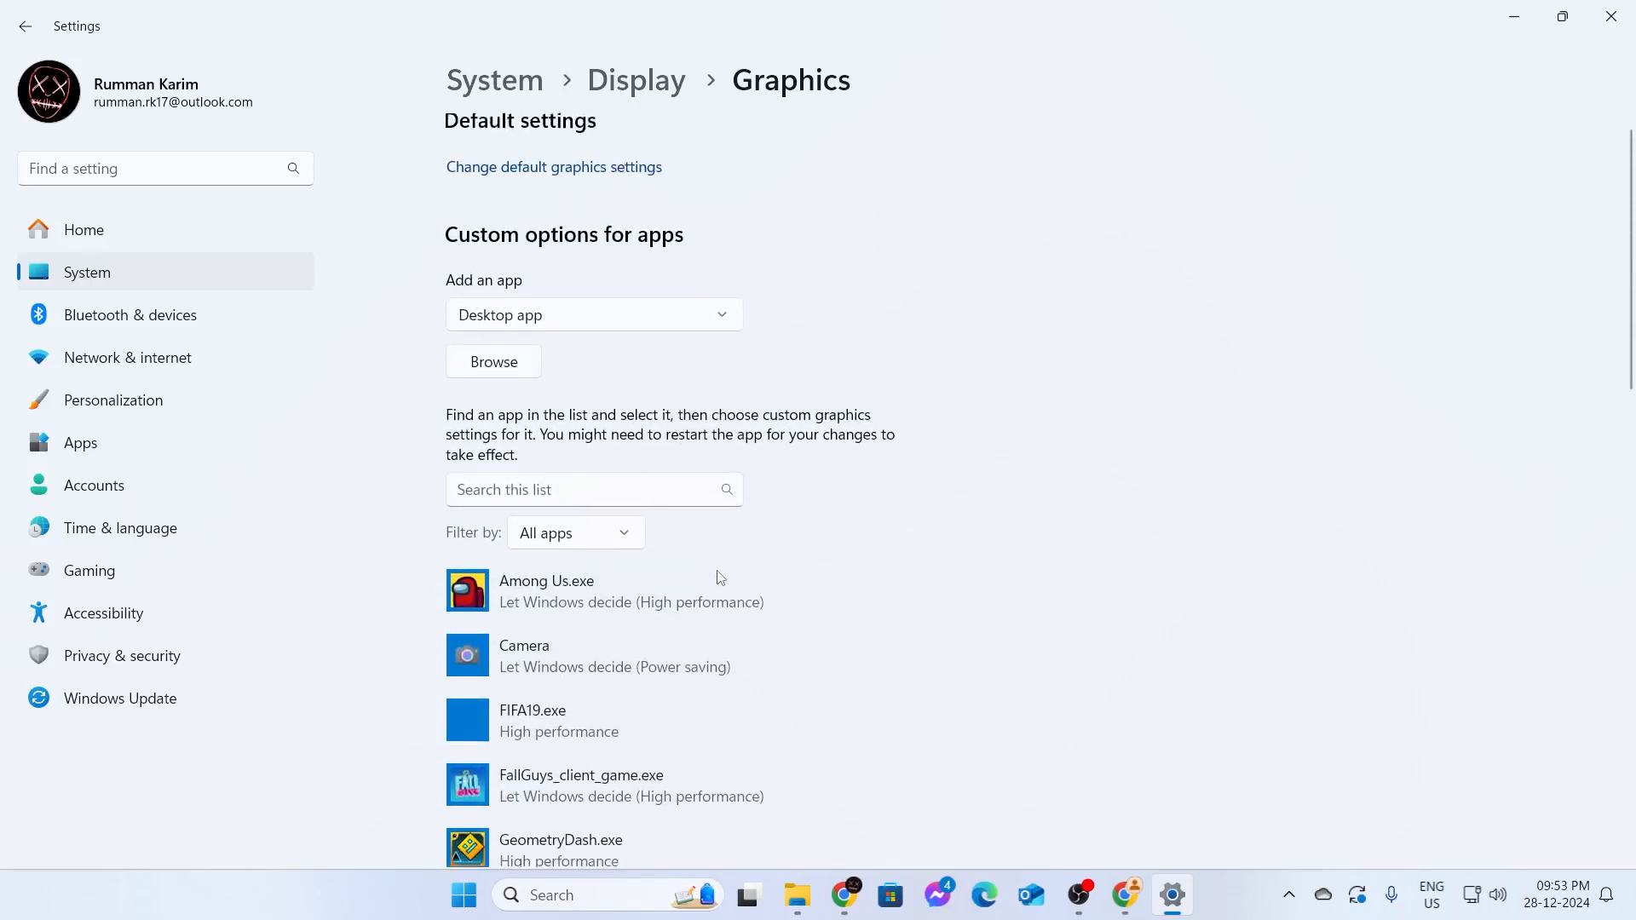
pyautogui.scroll(-3)
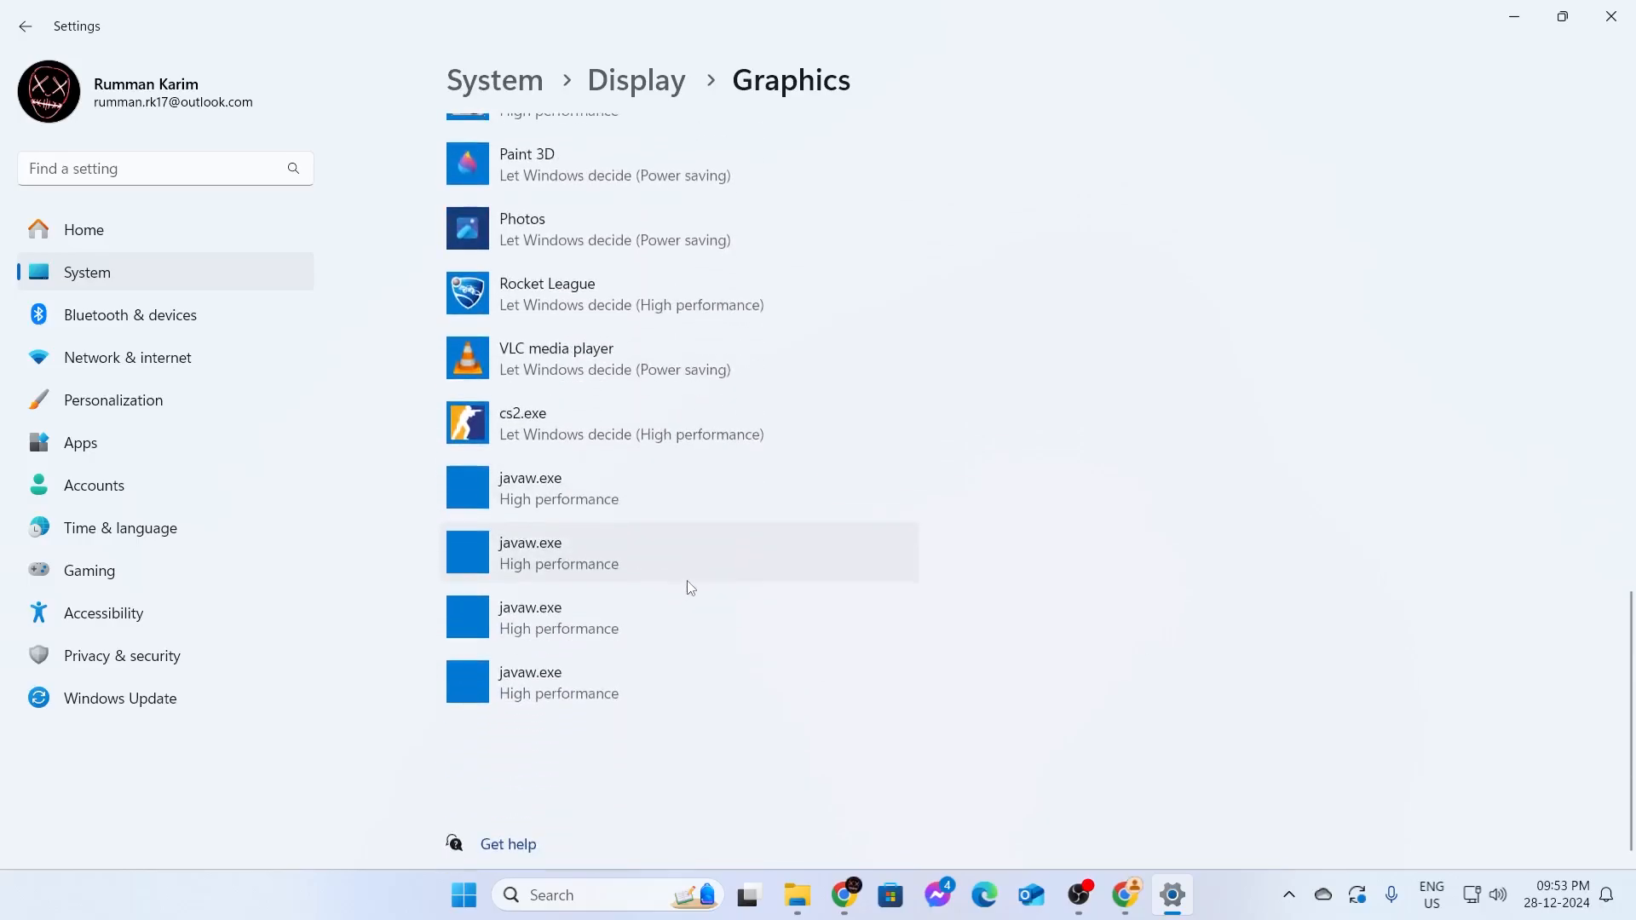
pyautogui.scroll(3)
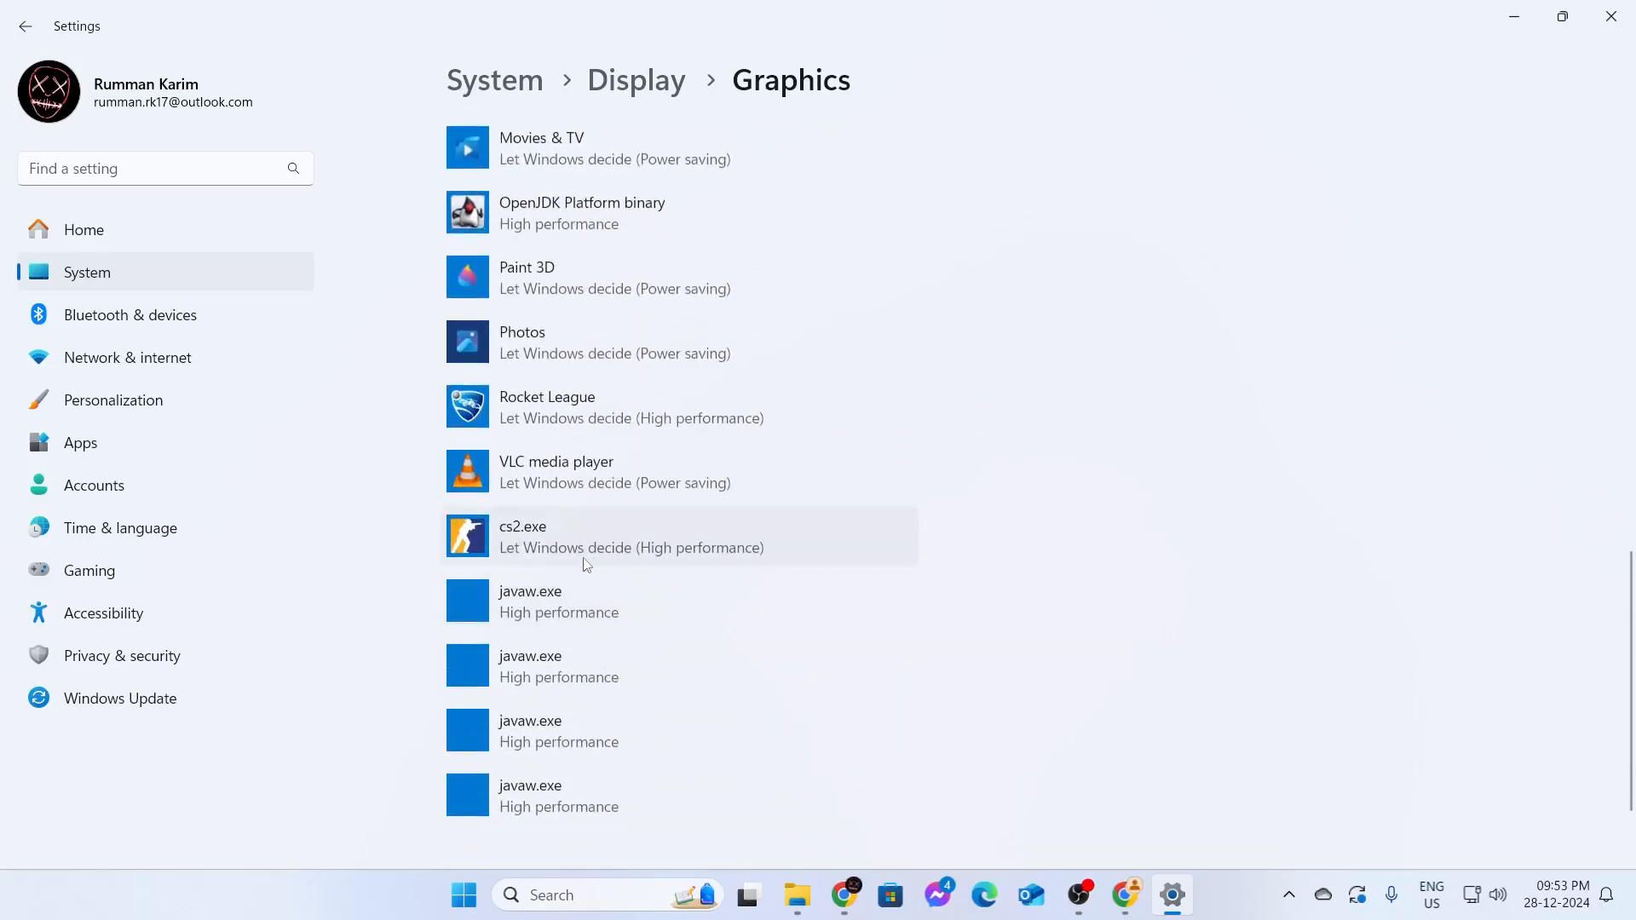
# - Set cs2.exe's GPU preference to High performance and save it
pyautogui.click(625, 537)
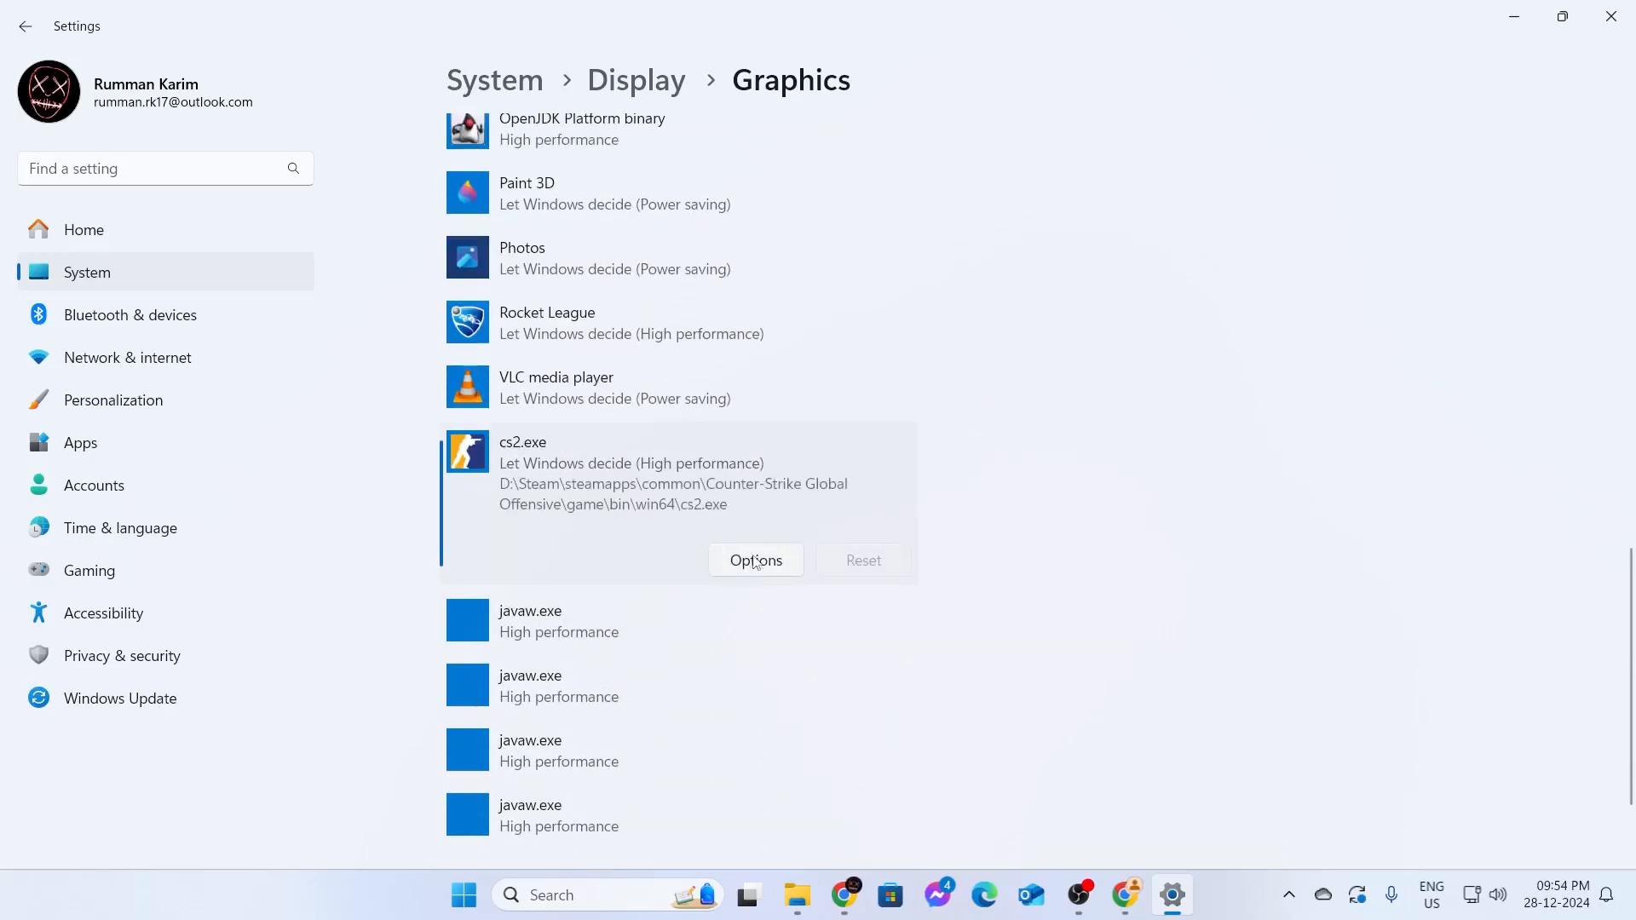
pyautogui.click(755, 560)
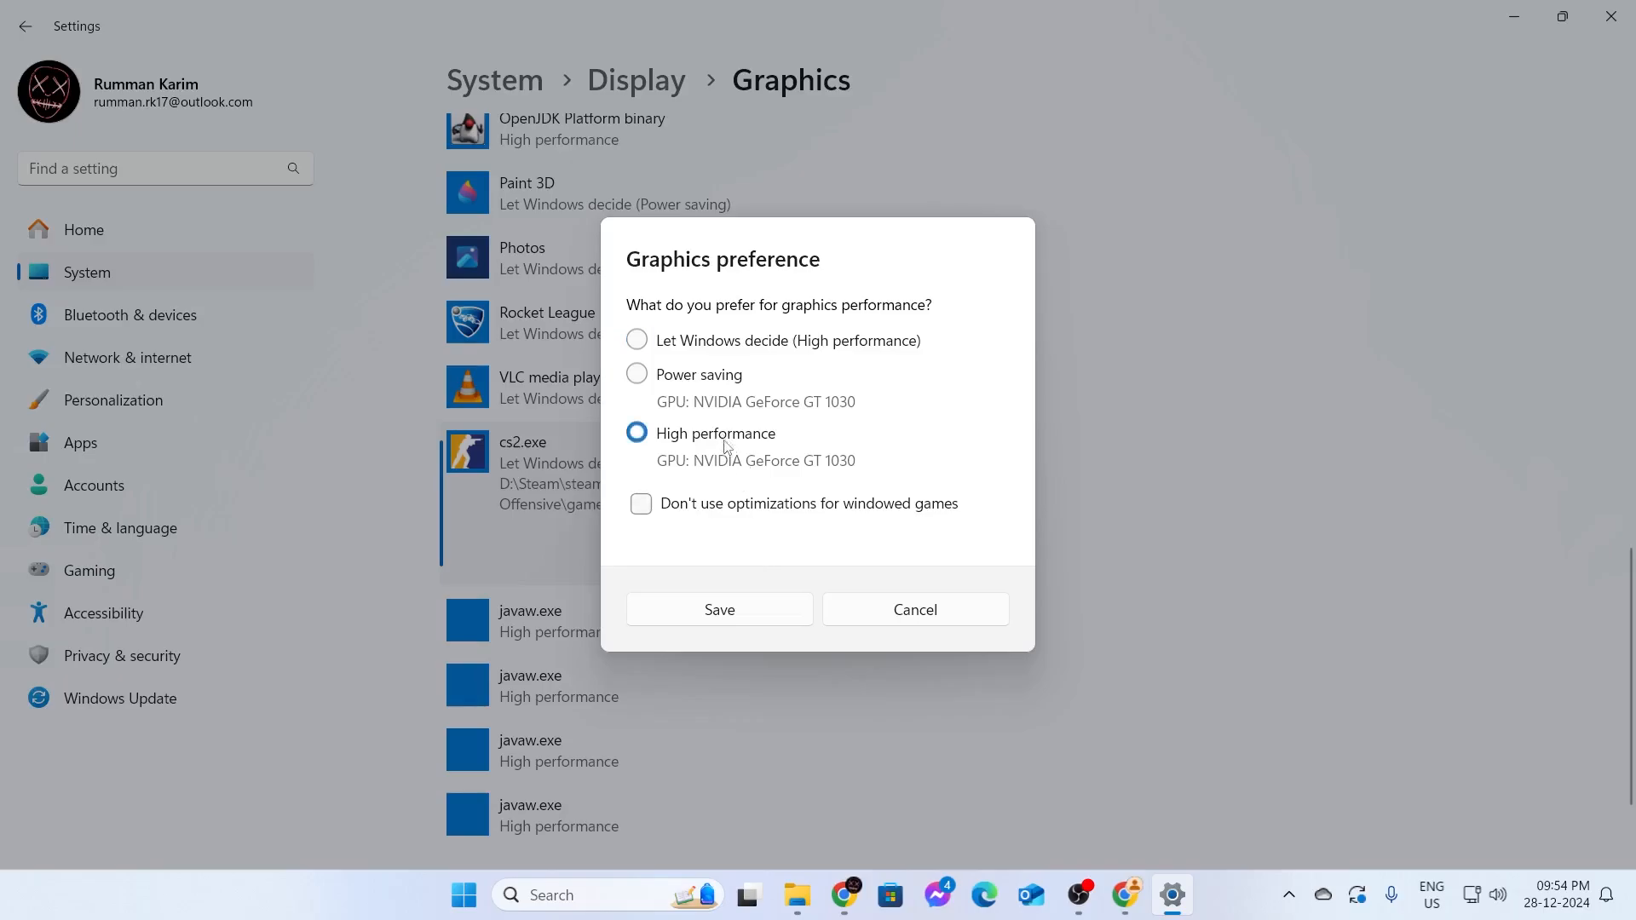
pyautogui.click(718, 610)
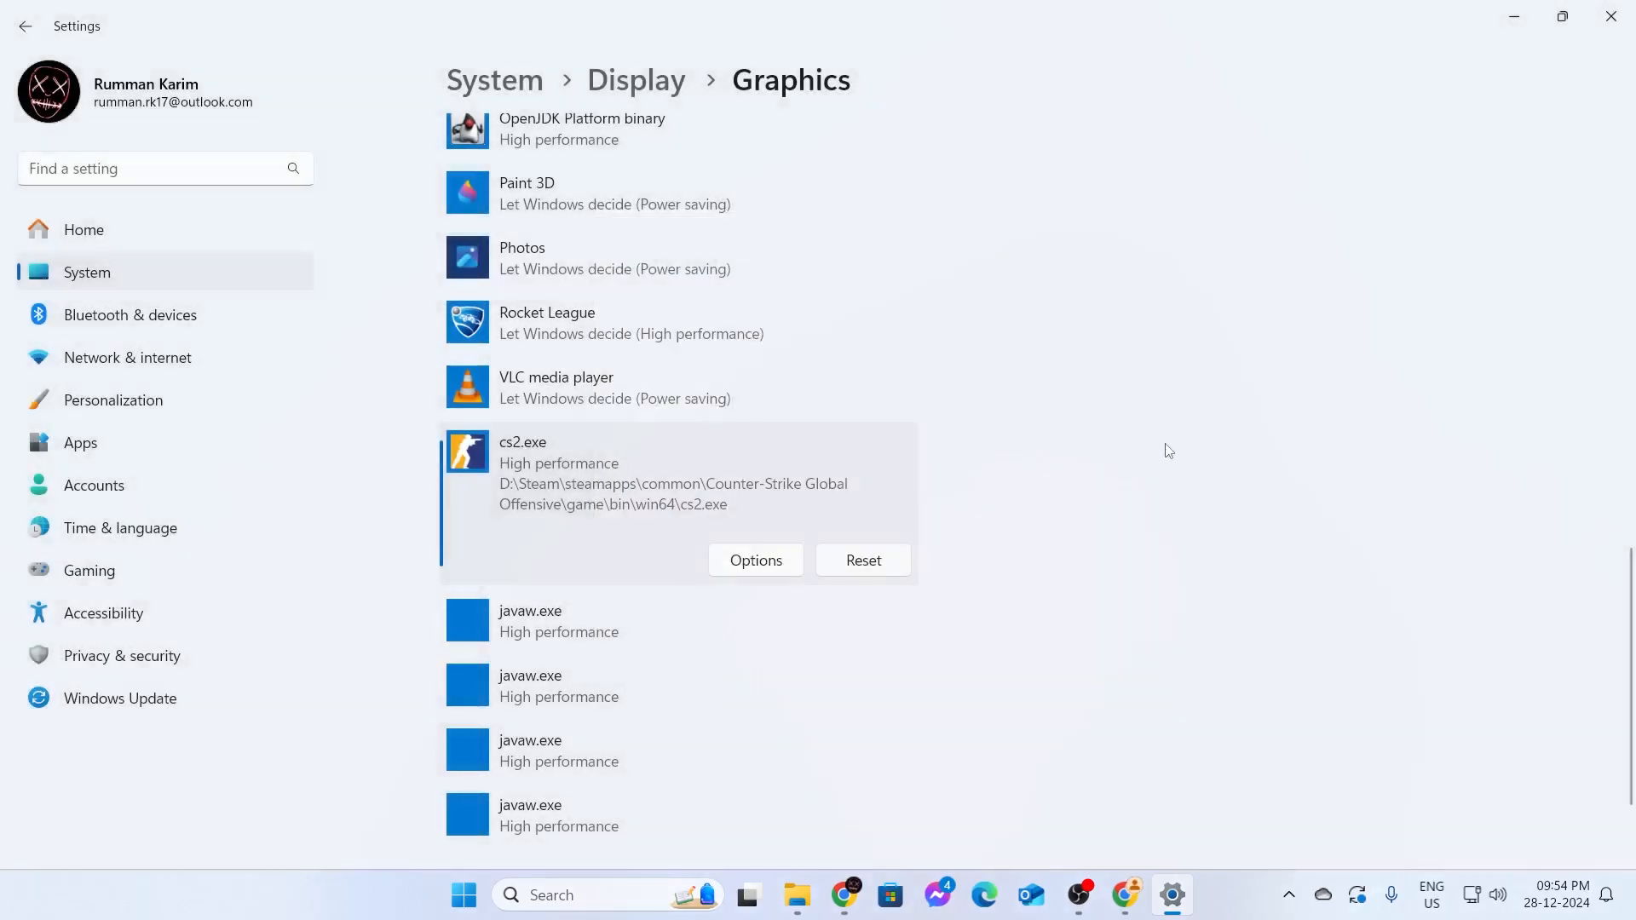